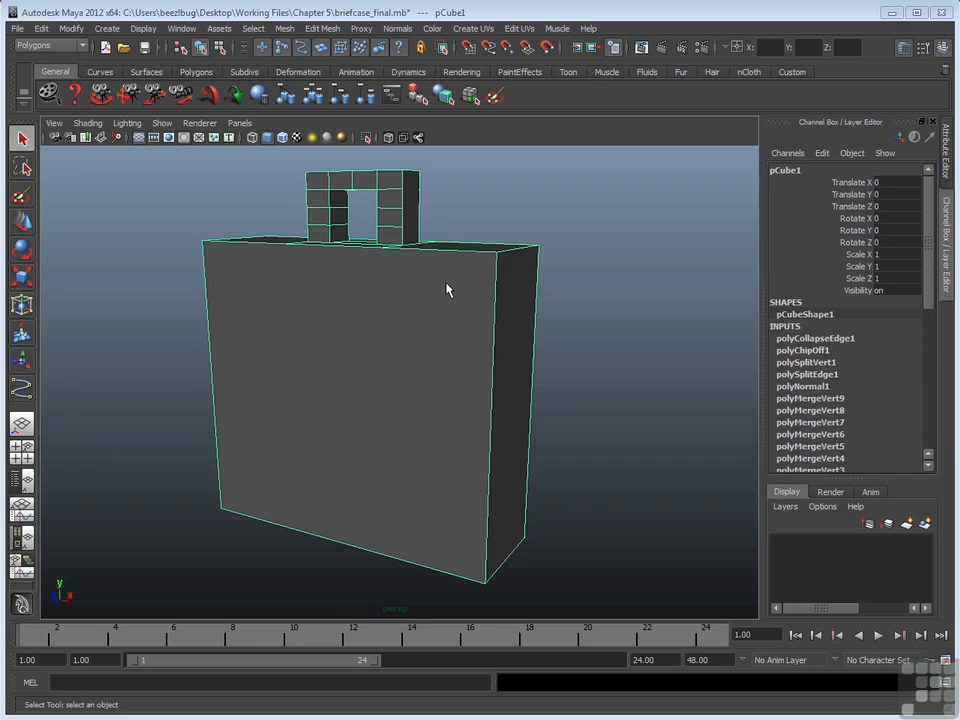
pyautogui.moveTo(420, 268)
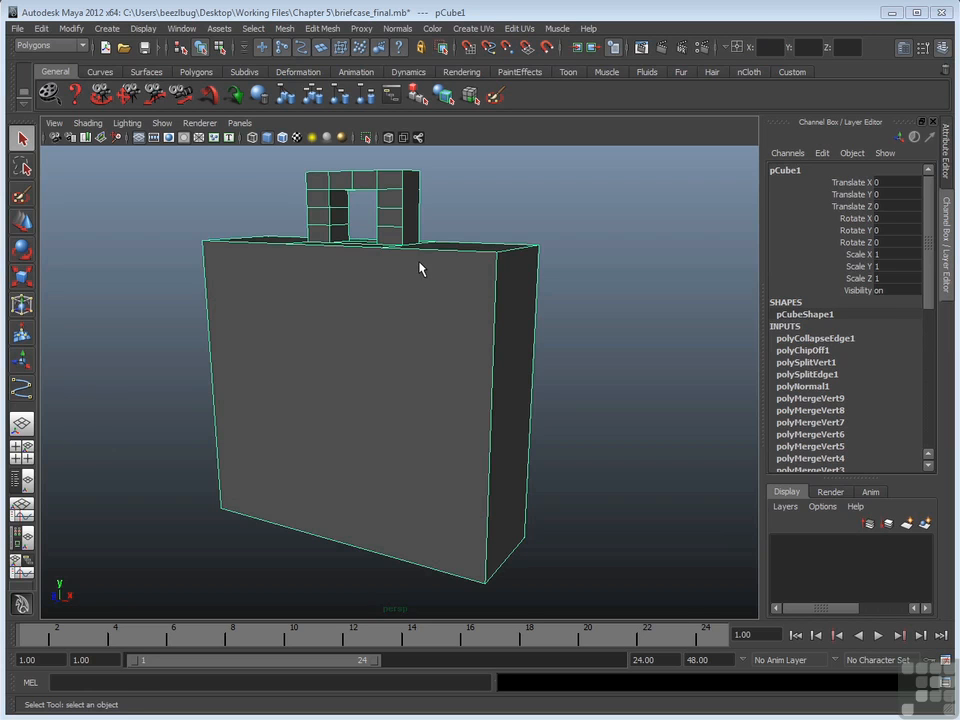
# - Open the UV Texture Editor from the Window menu to view the briefcase's UV layout
pyautogui.click(181, 28)
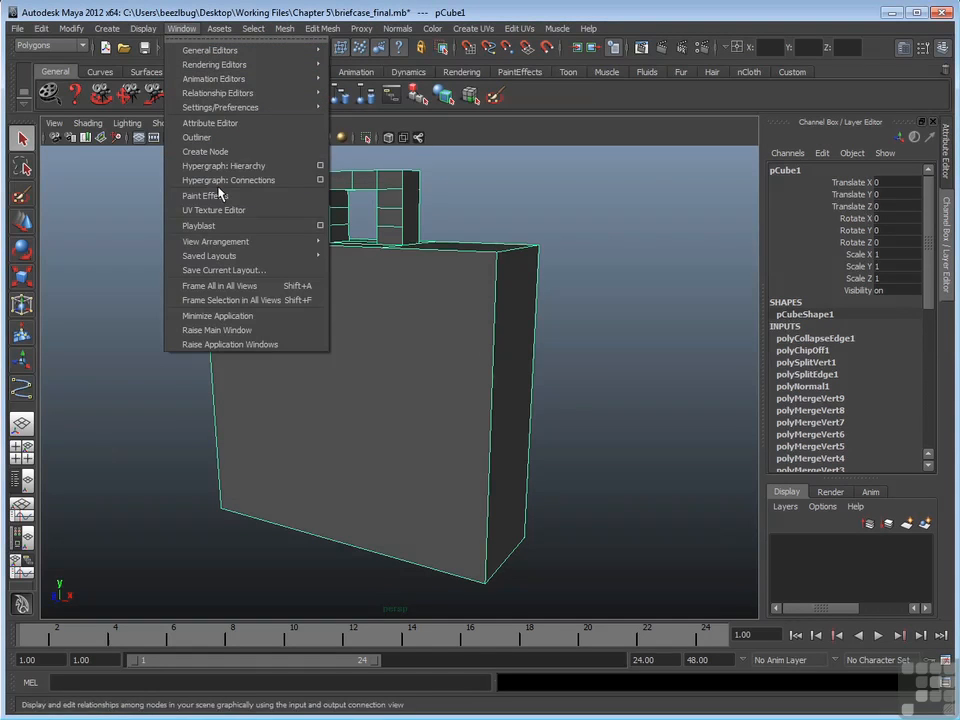
pyautogui.click(213, 210)
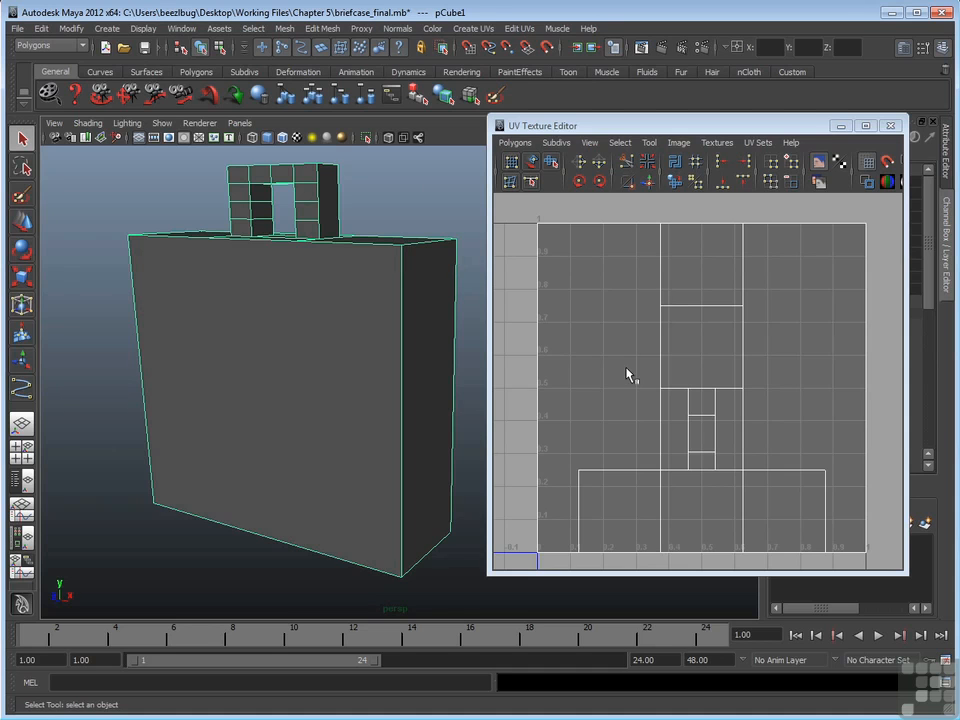
pyautogui.click(300, 338)
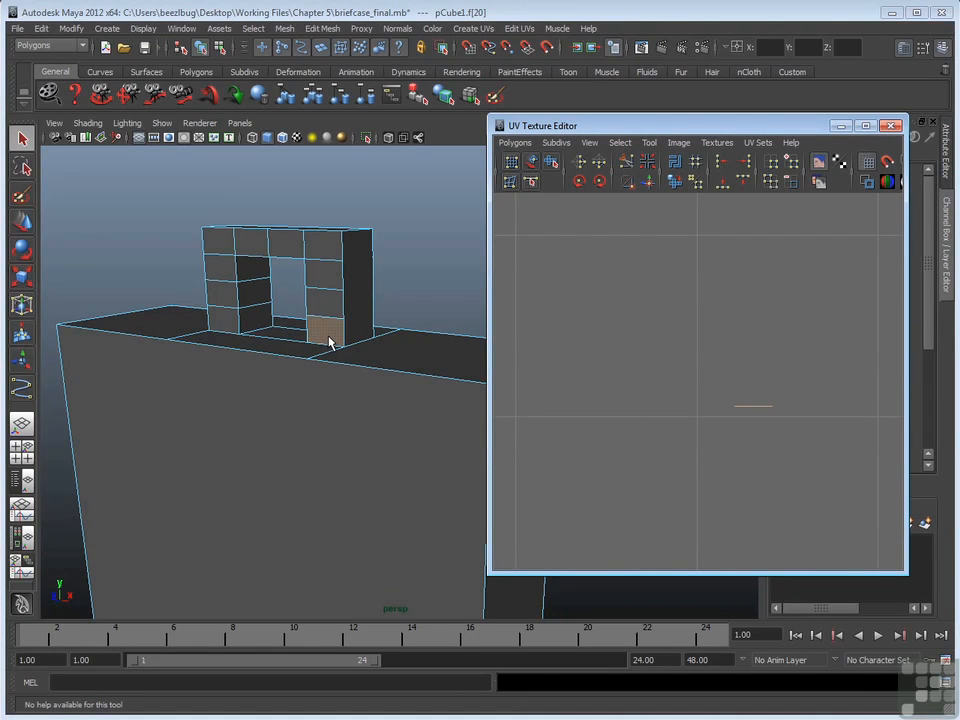
pyautogui.moveTo(738, 425)
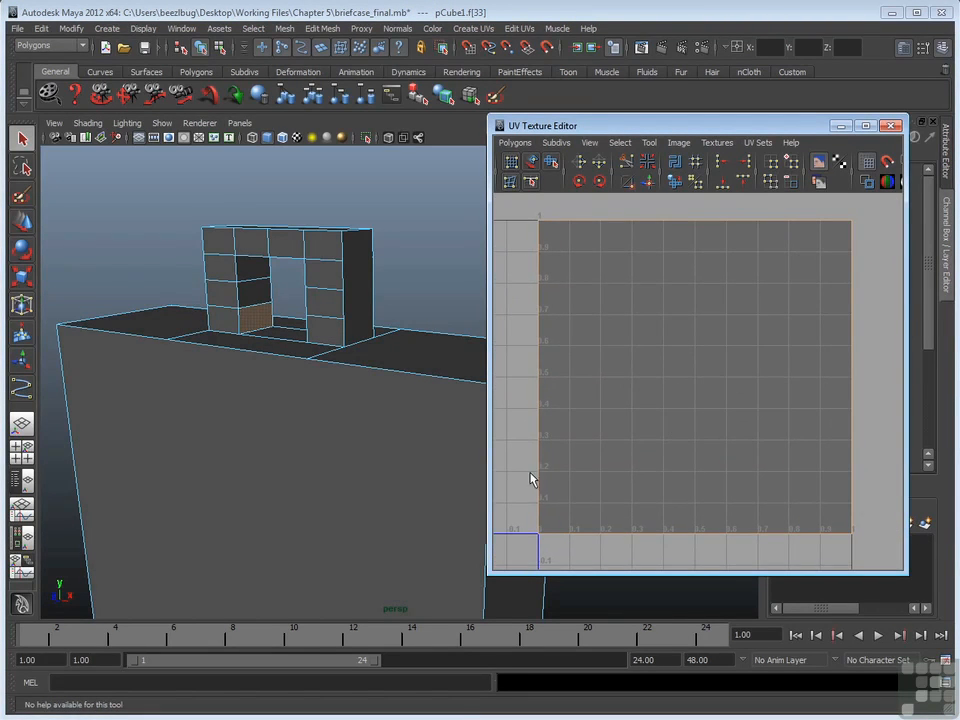
pyautogui.moveTo(669, 230)
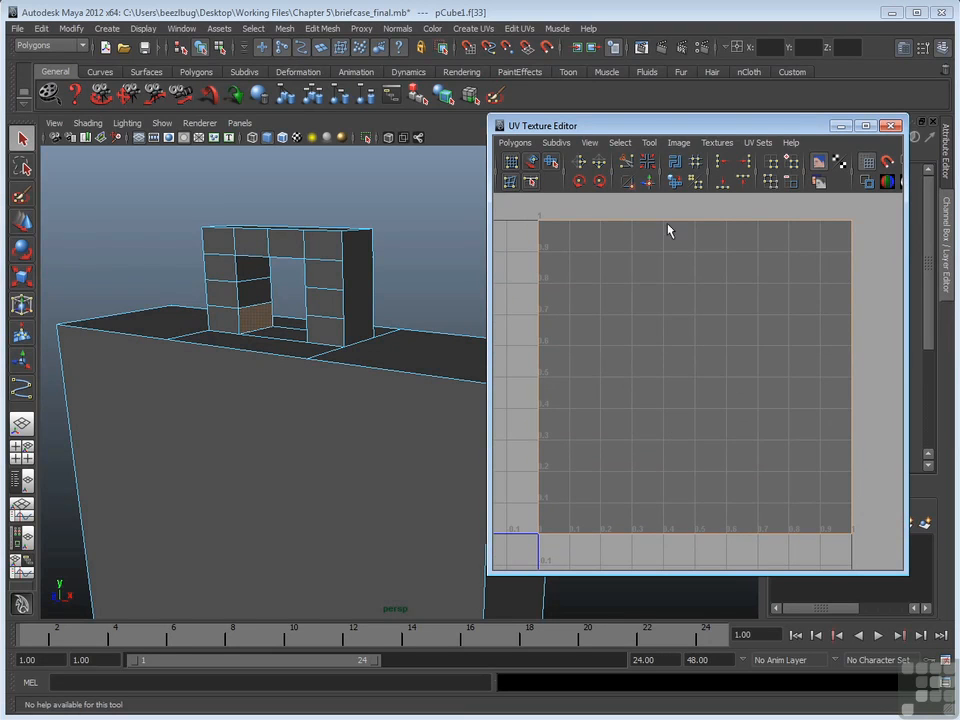
pyautogui.moveTo(845, 552)
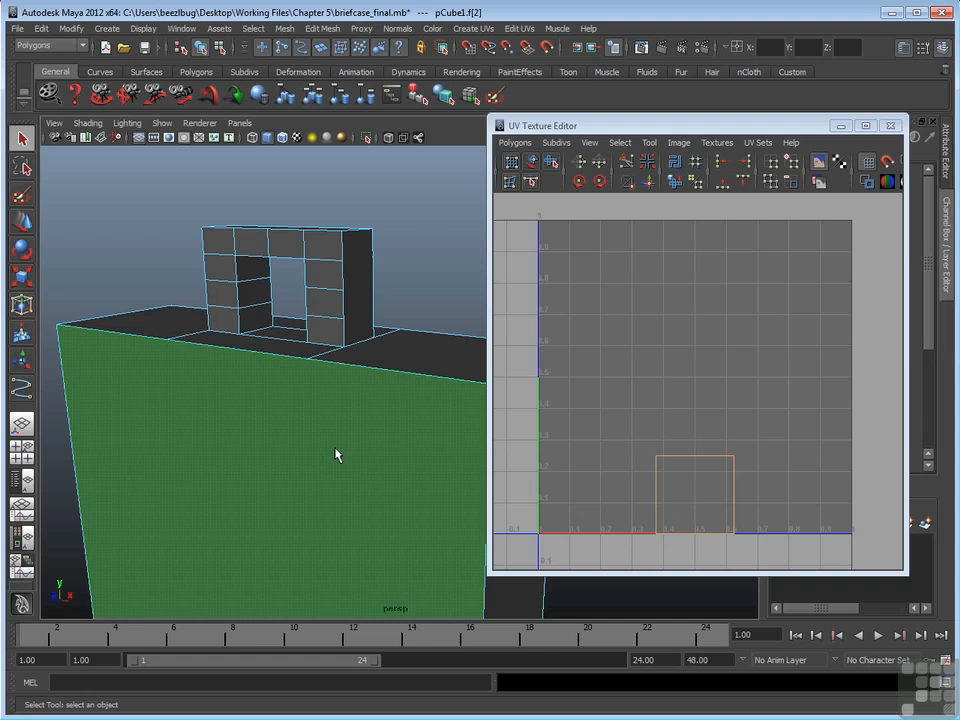
pyautogui.moveTo(341, 453)
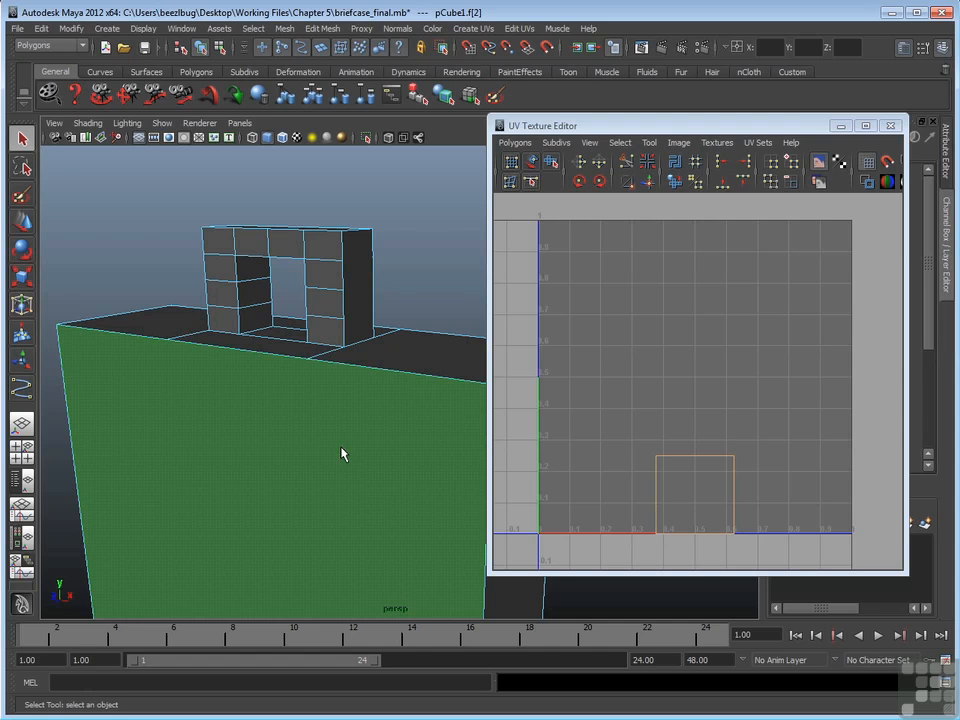
pyautogui.moveTo(353, 440)
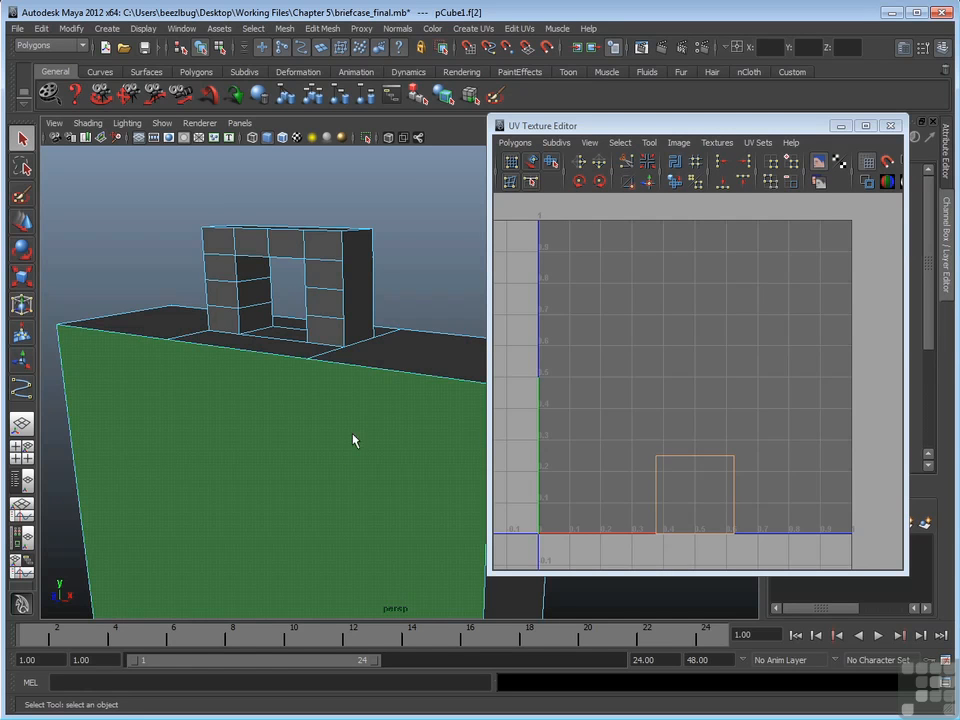
# - Return to Object Mode and apply Create UVs > Automatic Mapping to the whole briefcase
pyautogui.rightClick(340, 405)
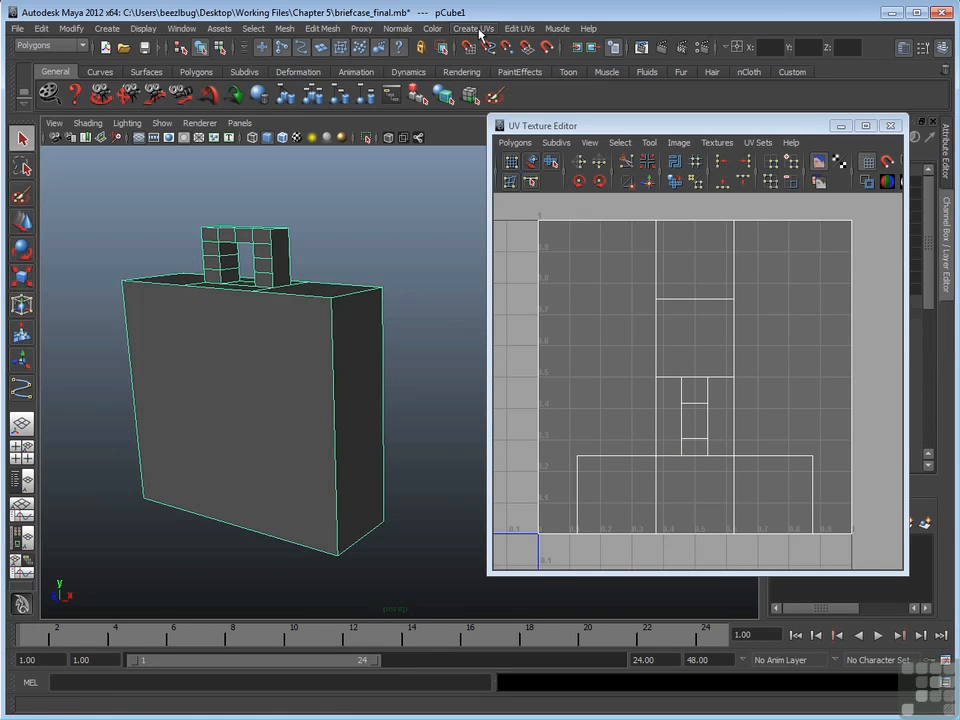
pyautogui.click(474, 28)
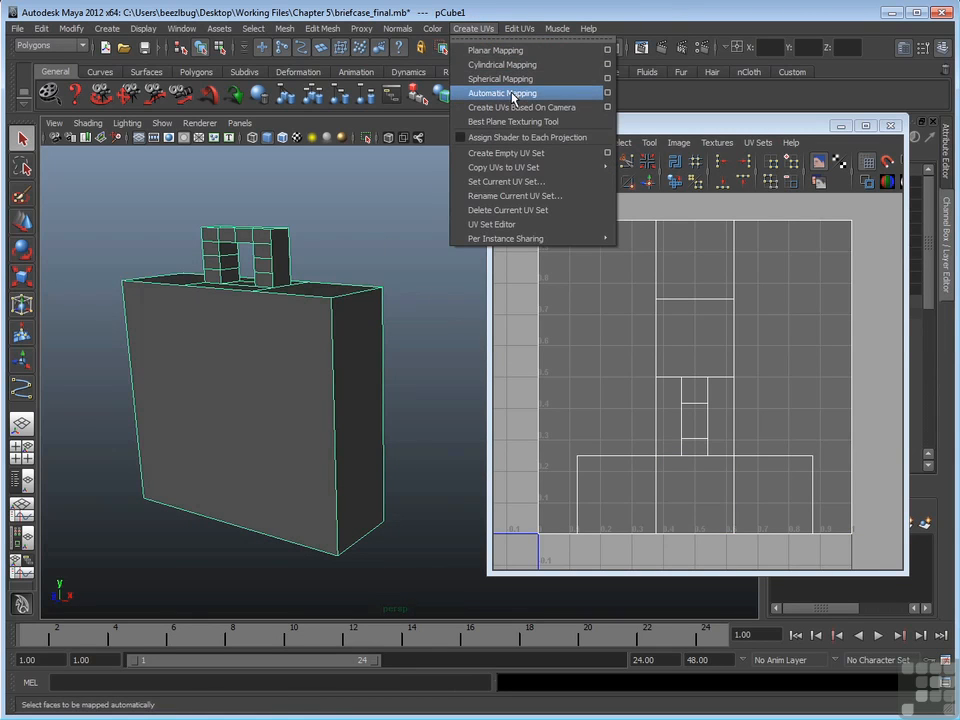
pyautogui.moveTo(550, 97)
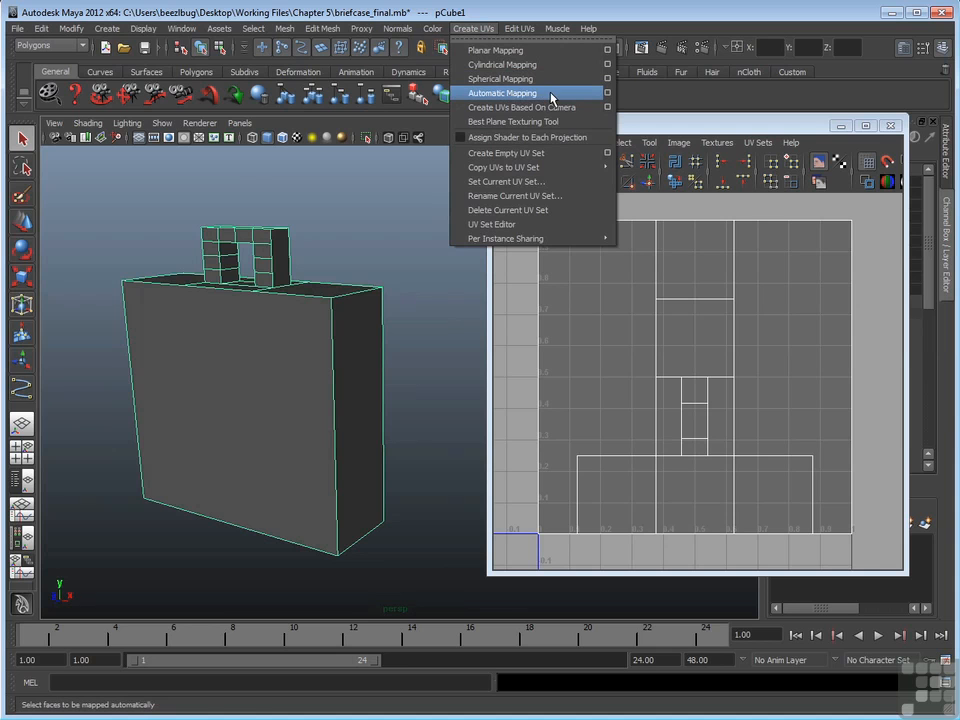
pyautogui.click(503, 93)
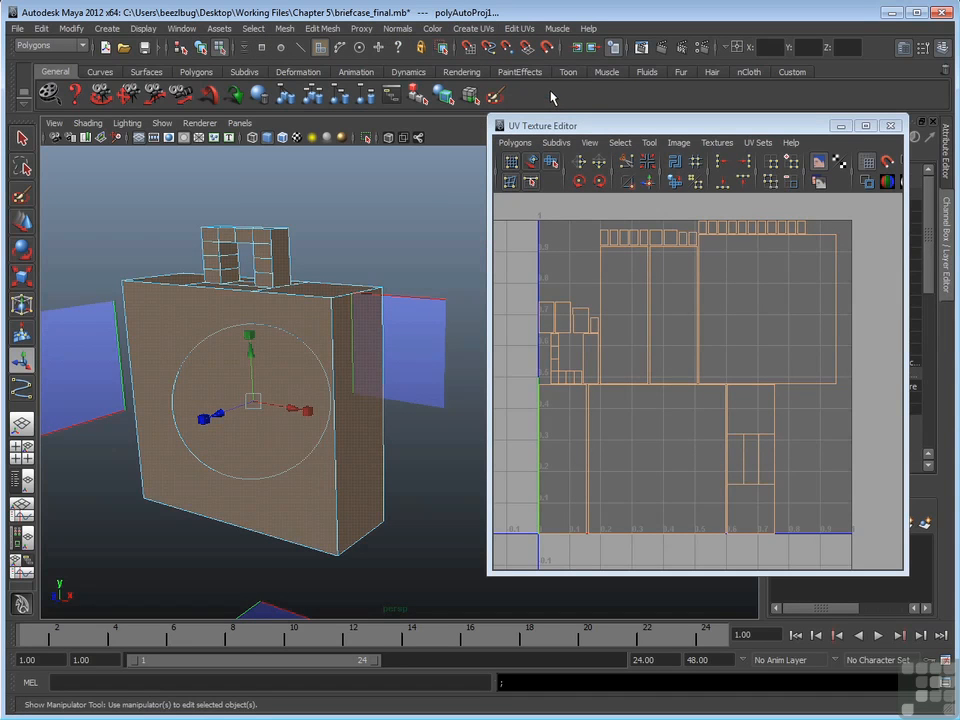
pyautogui.moveTo(348, 267)
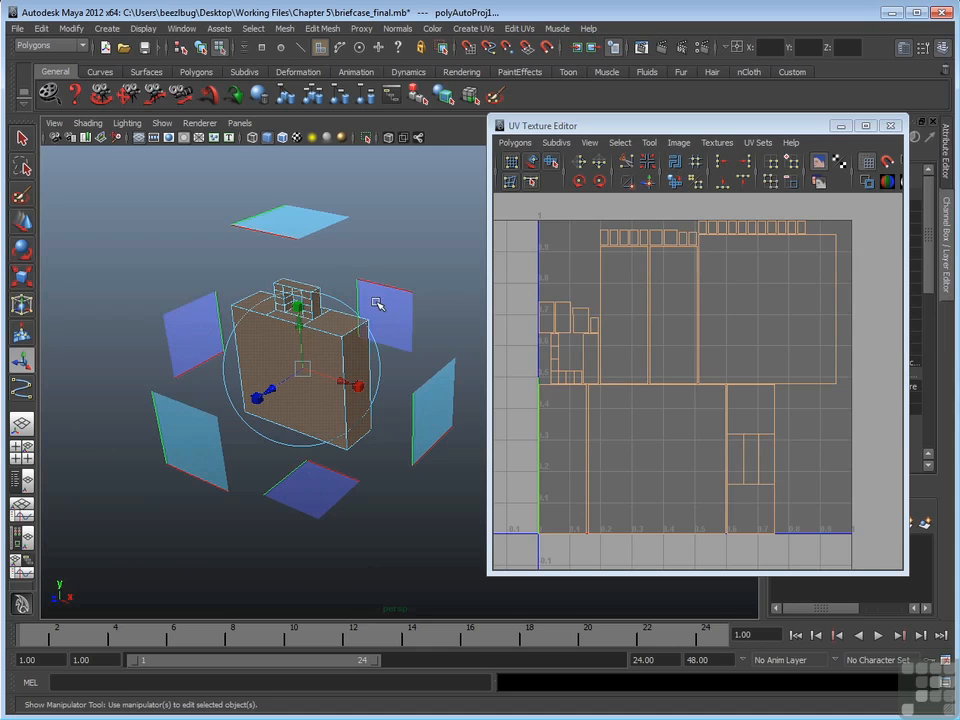
pyautogui.click(352, 330)
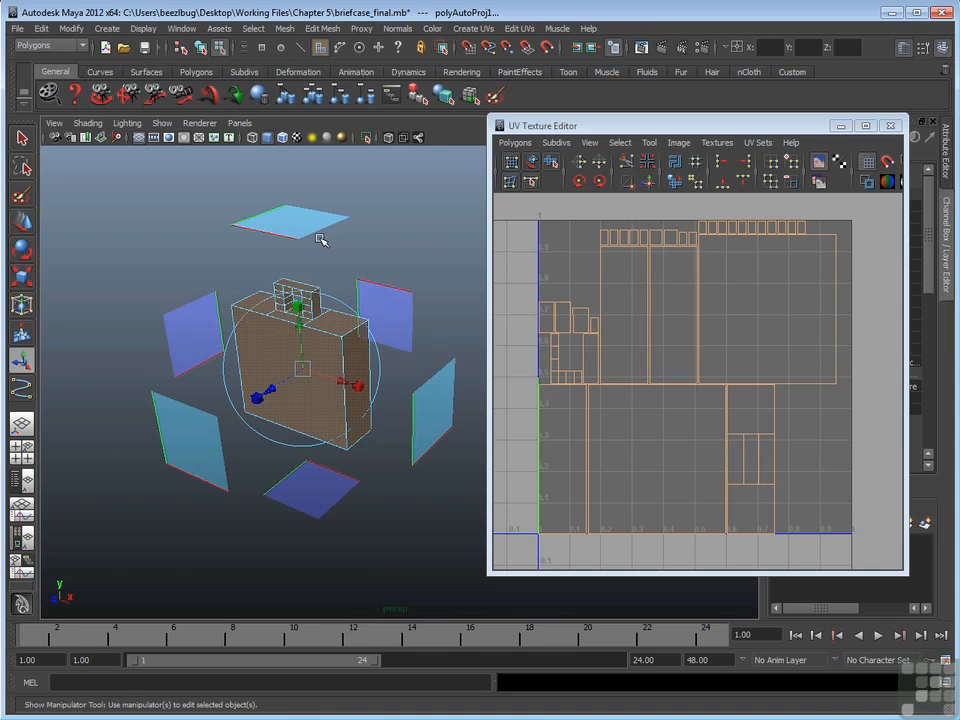
pyautogui.moveTo(322, 240)
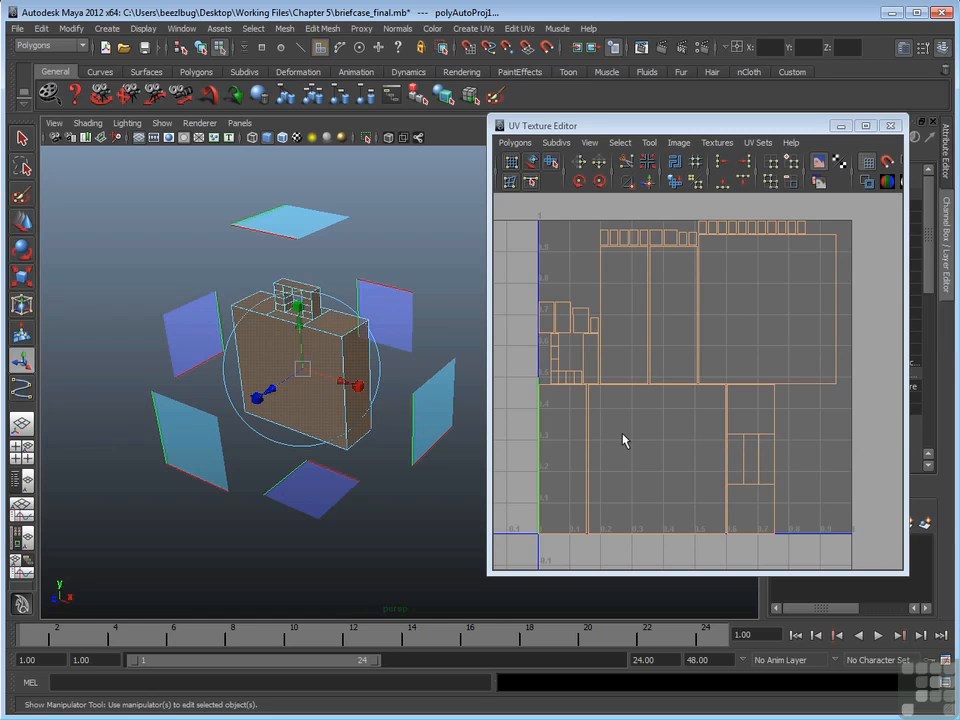
pyautogui.moveTo(629, 437)
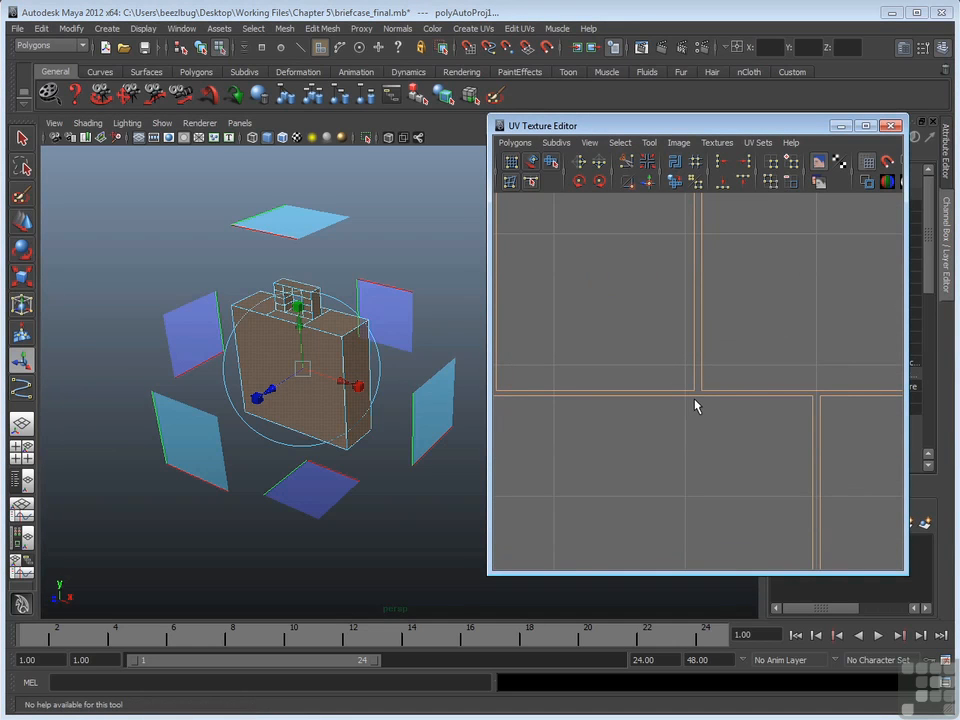
pyautogui.moveTo(702, 393)
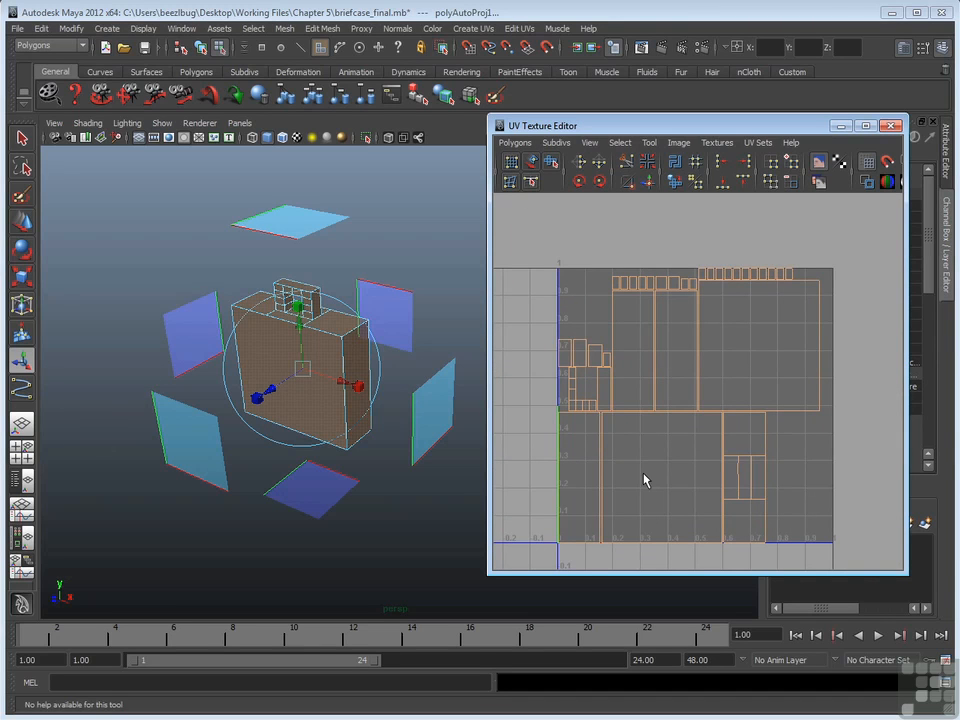
pyautogui.moveTo(588, 445)
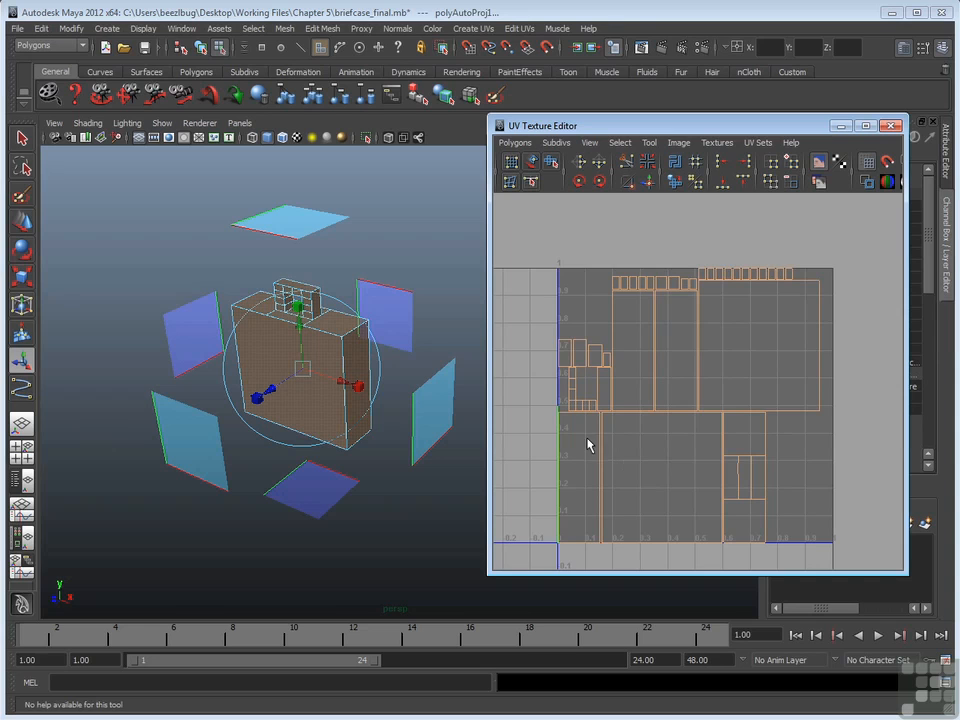
pyautogui.moveTo(338, 358)
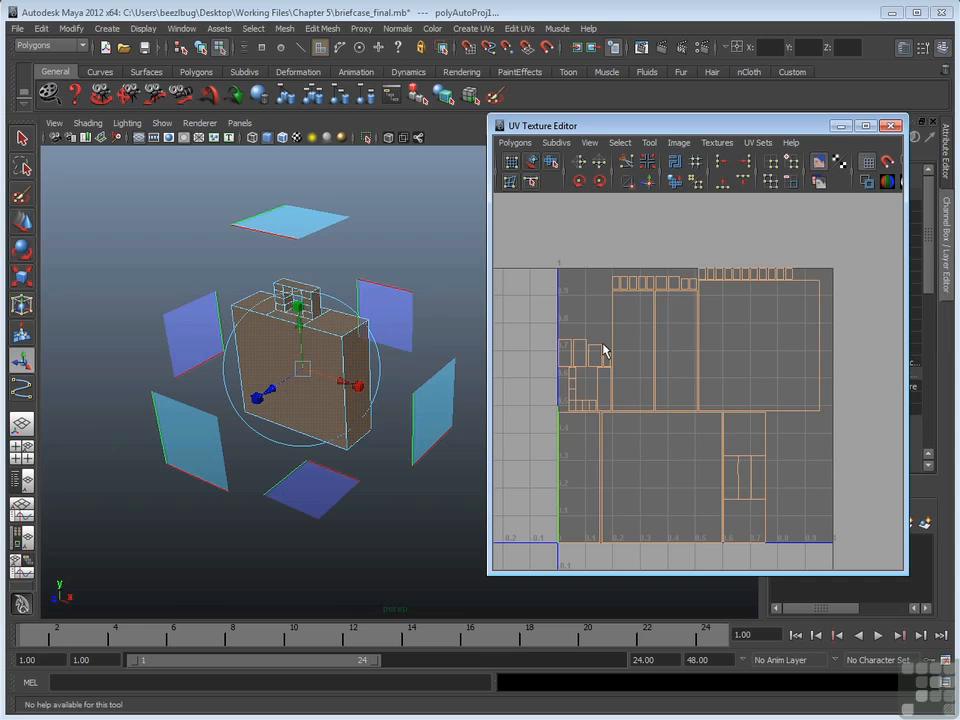
pyautogui.moveTo(750, 383)
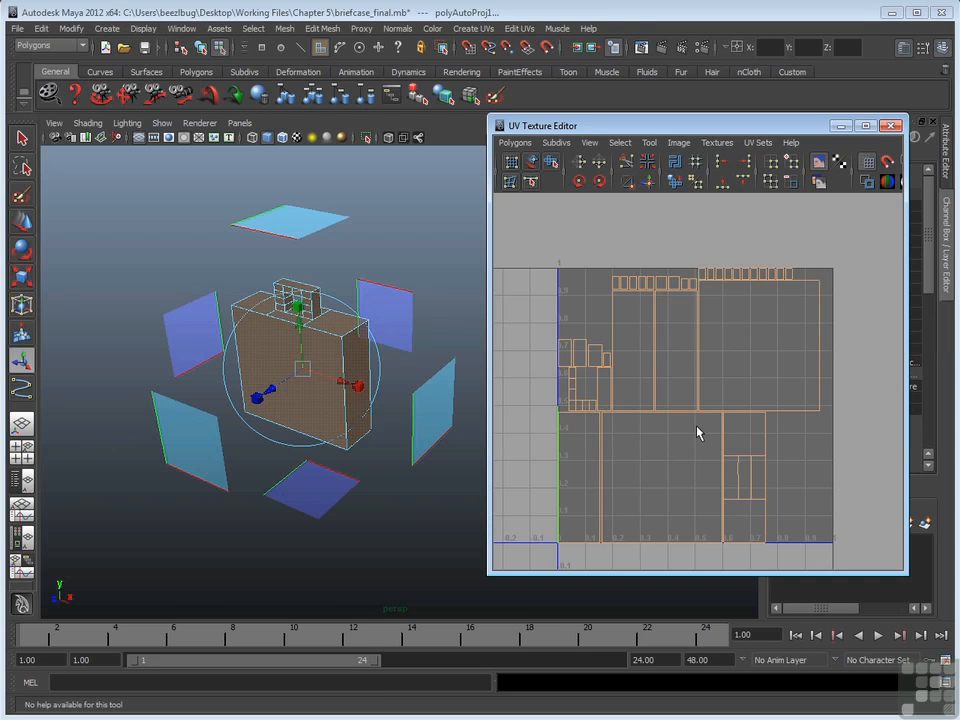
pyautogui.moveTo(583, 360)
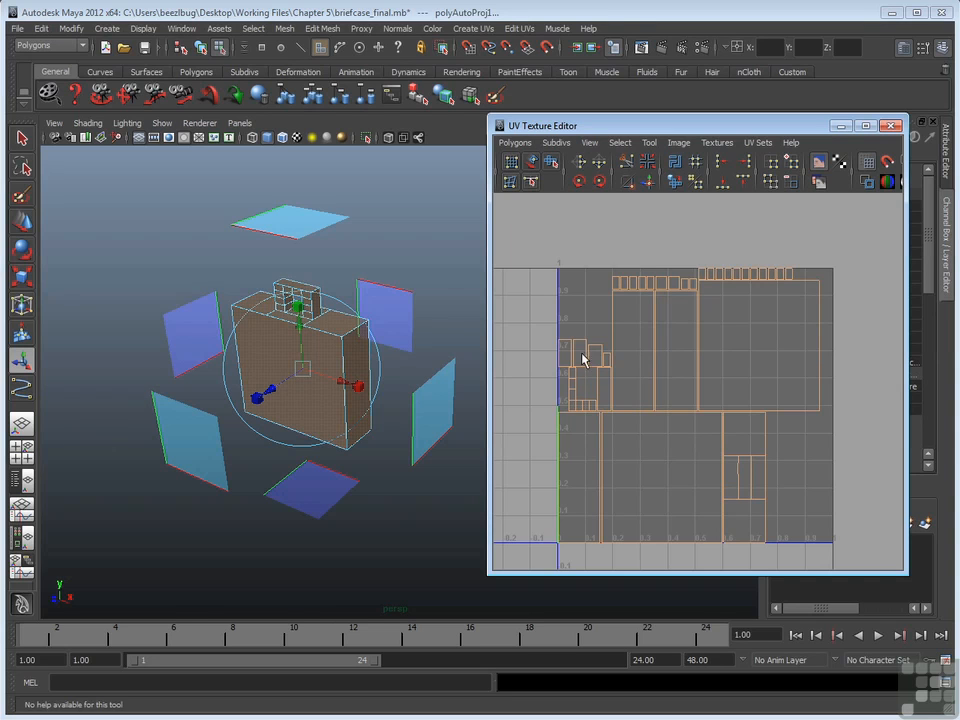
pyautogui.moveTo(578, 415)
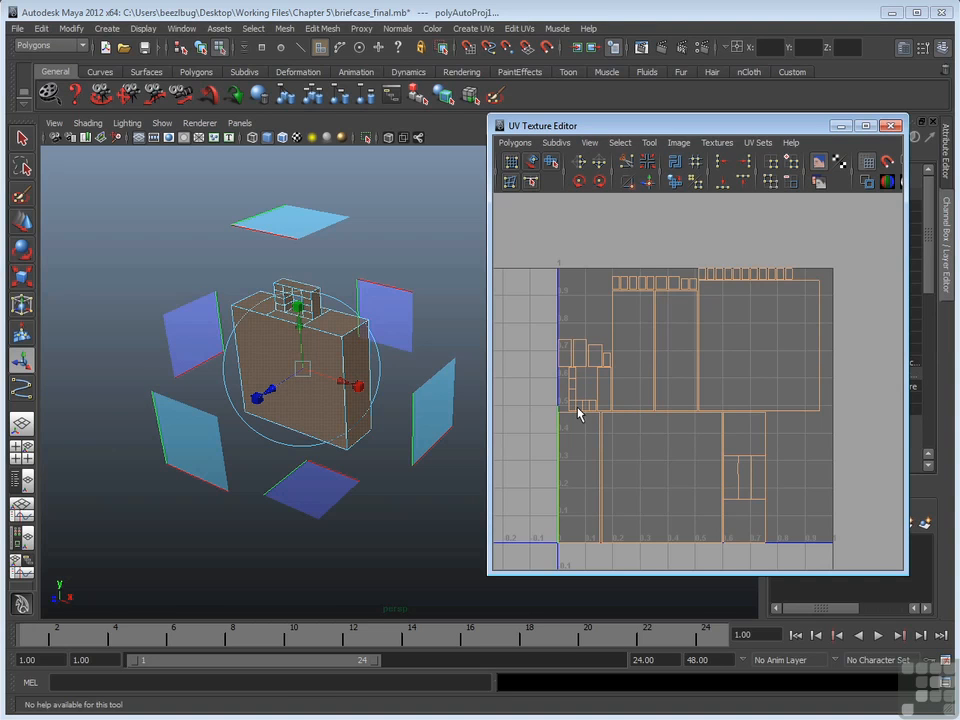
pyautogui.moveTo(628, 430)
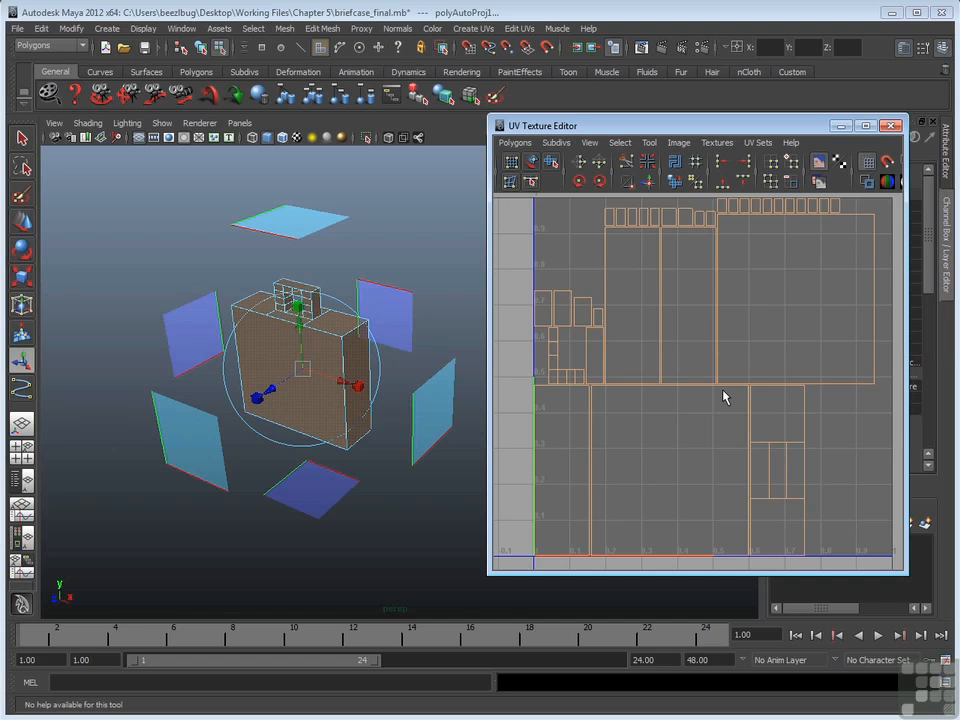
pyautogui.moveTo(735, 219)
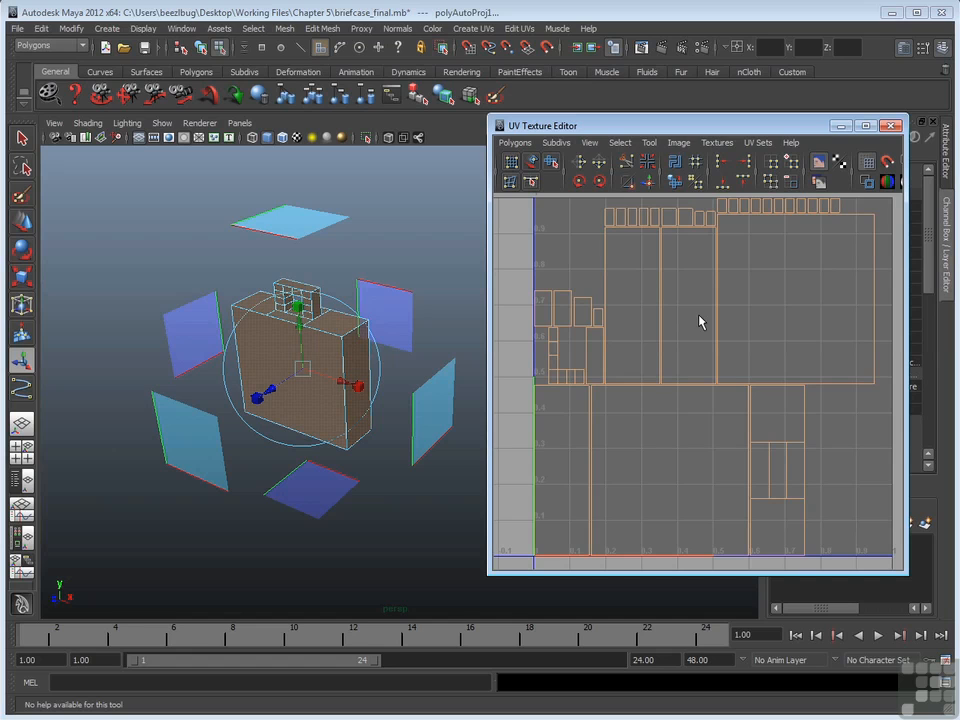
pyautogui.moveTo(568, 468)
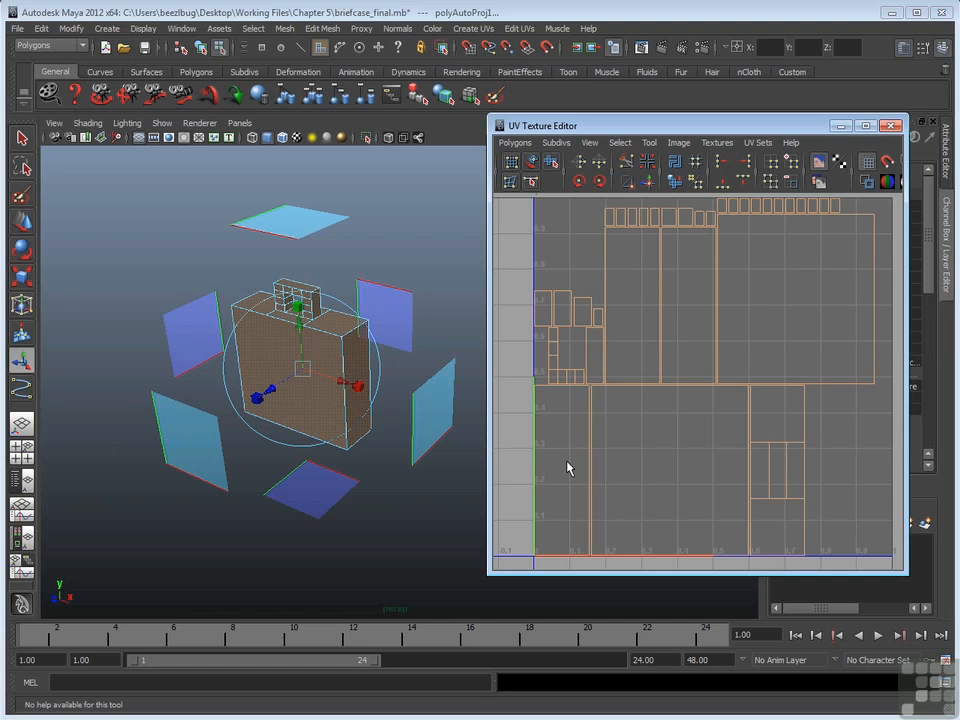
pyautogui.moveTo(558, 355)
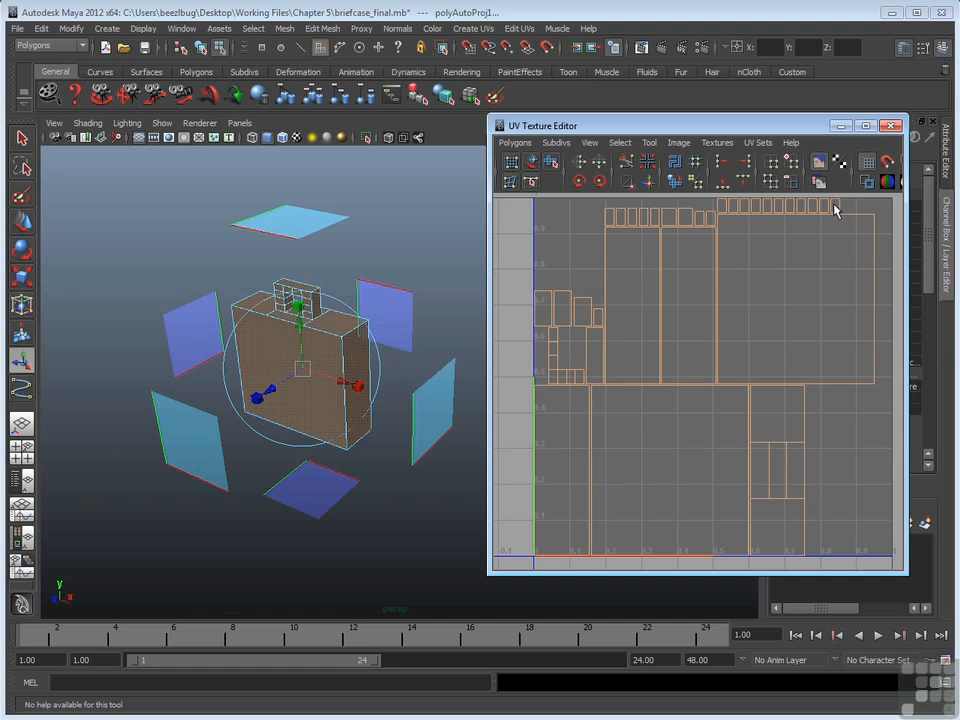
pyautogui.moveTo(840, 210)
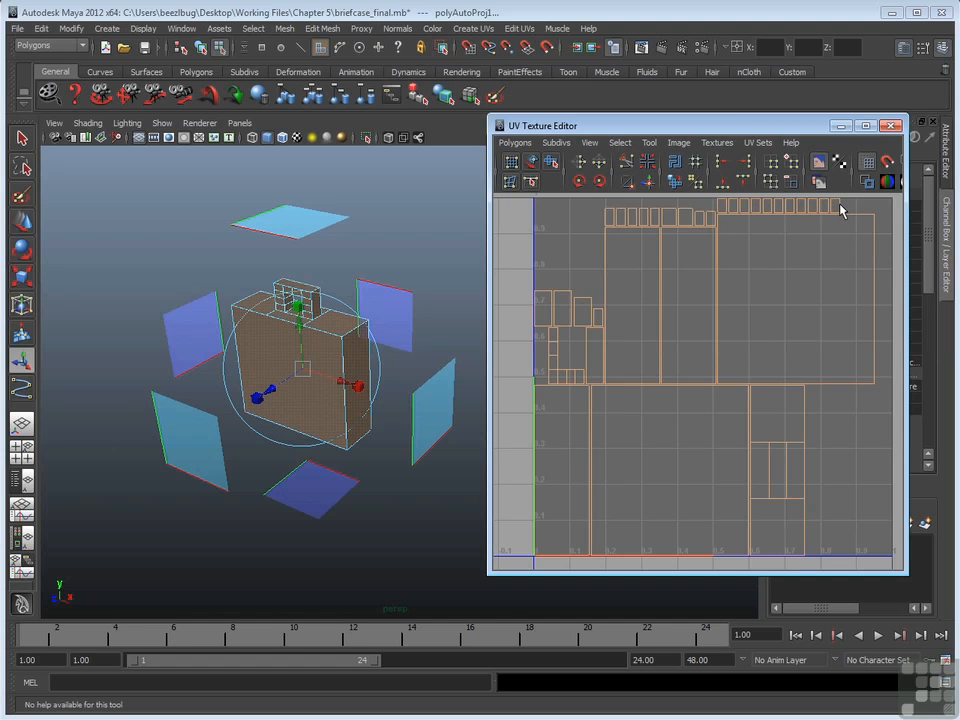
pyautogui.moveTo(735, 328)
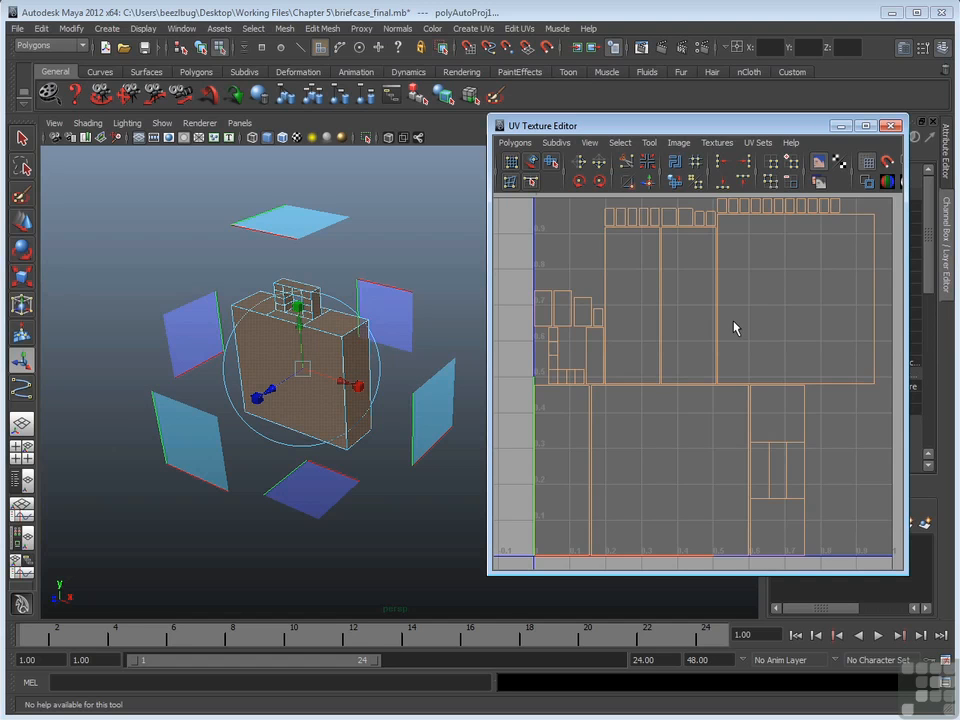
pyautogui.moveTo(700, 238)
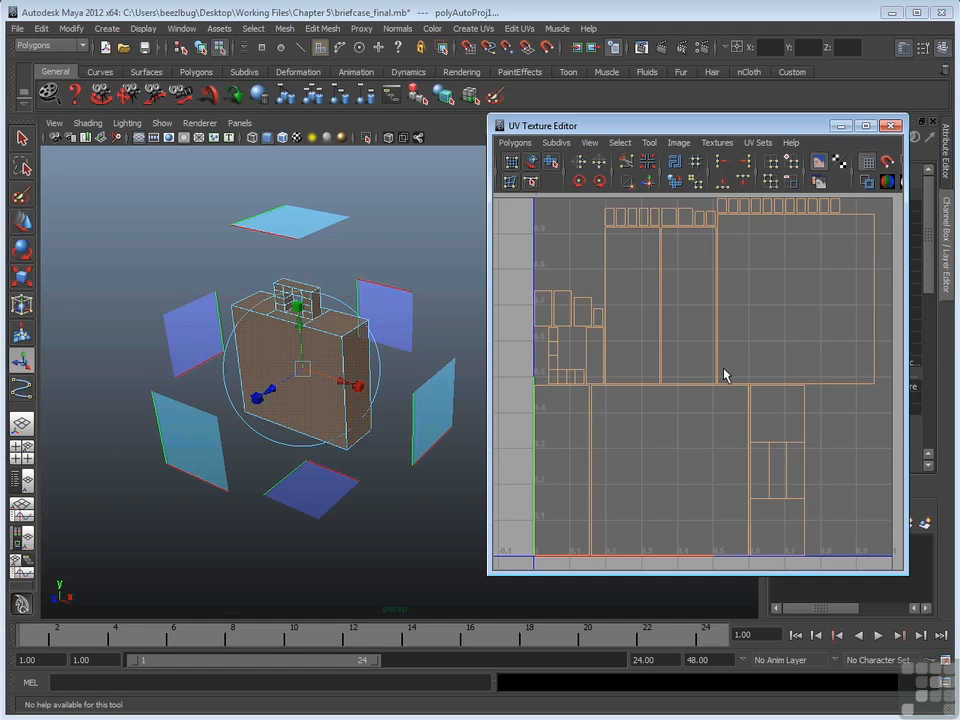
pyautogui.click(515, 142)
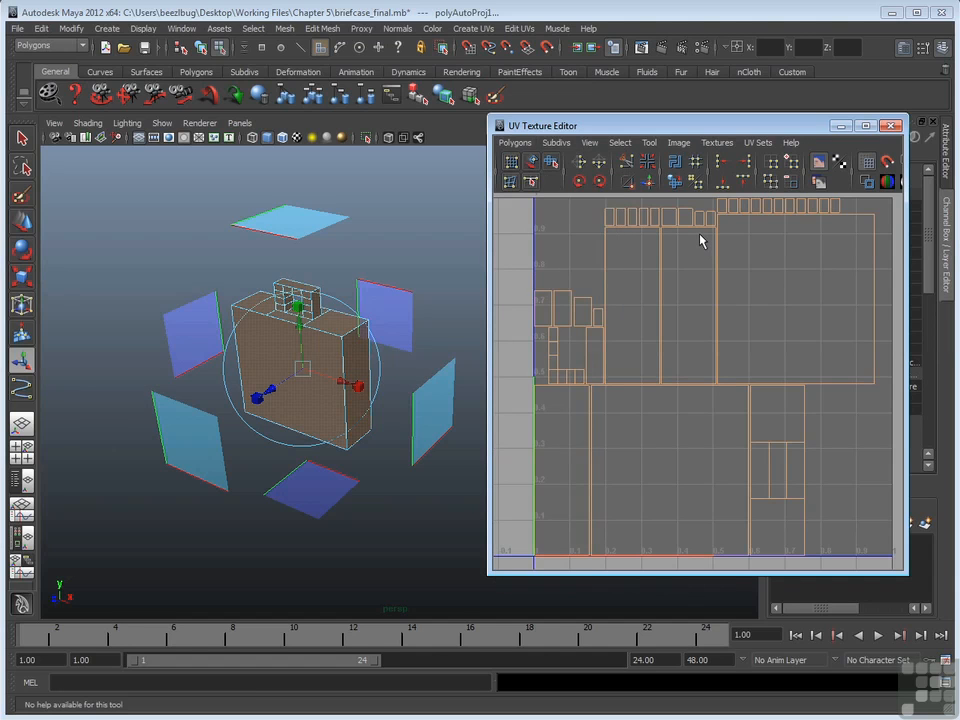
pyautogui.moveTo(662, 232)
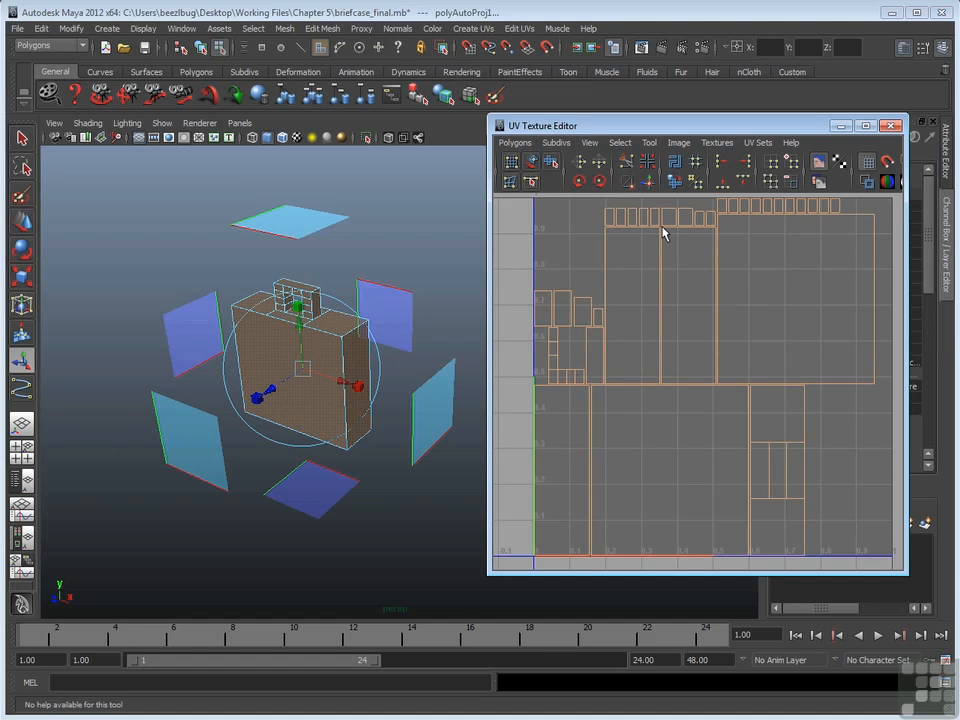
# - Switch to Face mode and marquee-select several faces on the briefcase handle
pyautogui.rightClick(637, 270)
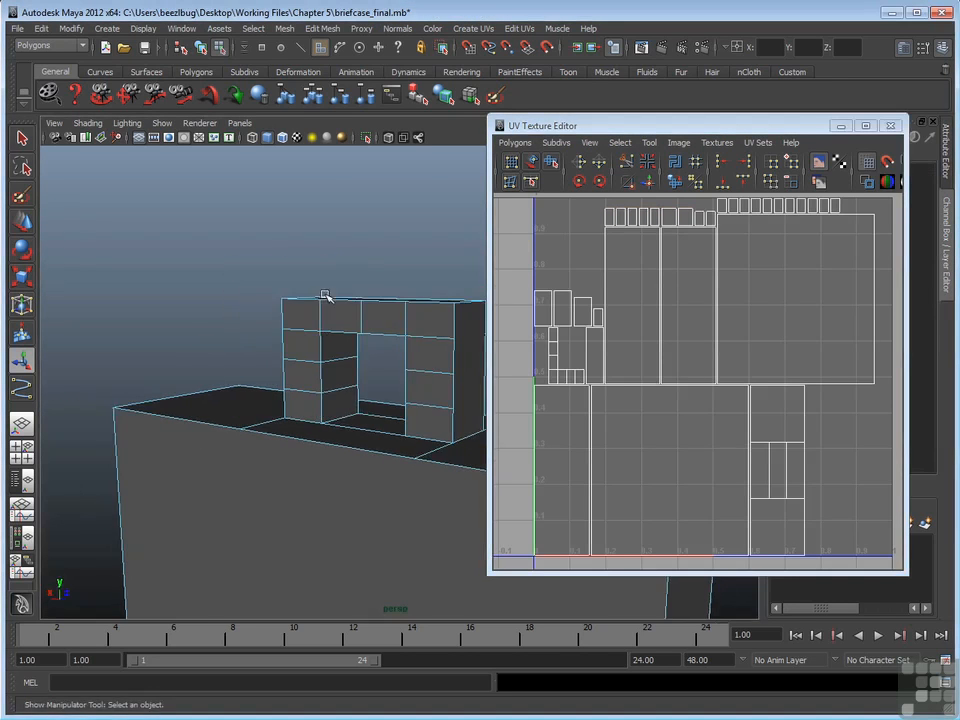
pyautogui.moveTo(325, 295); pyautogui.dragTo(309, 370)
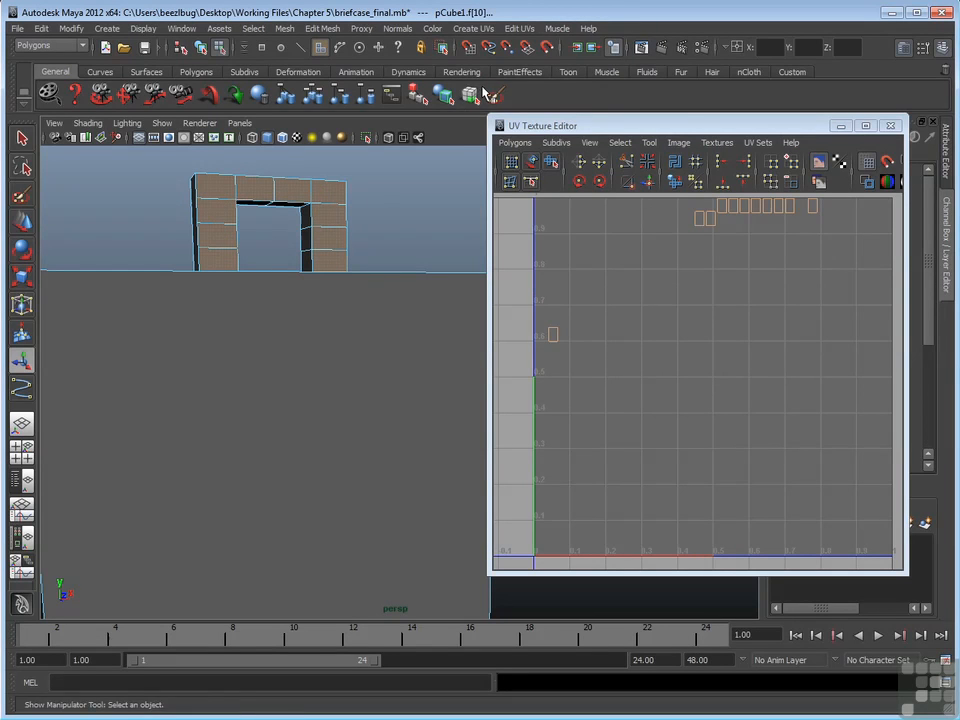
pyautogui.click(473, 28)
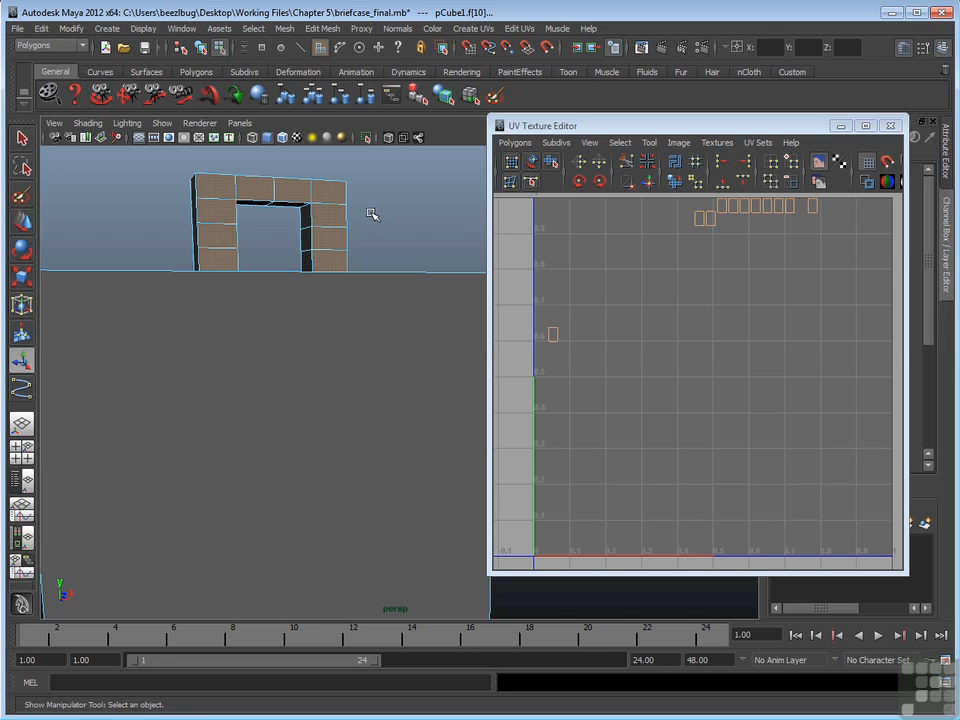
pyautogui.moveTo(713, 348)
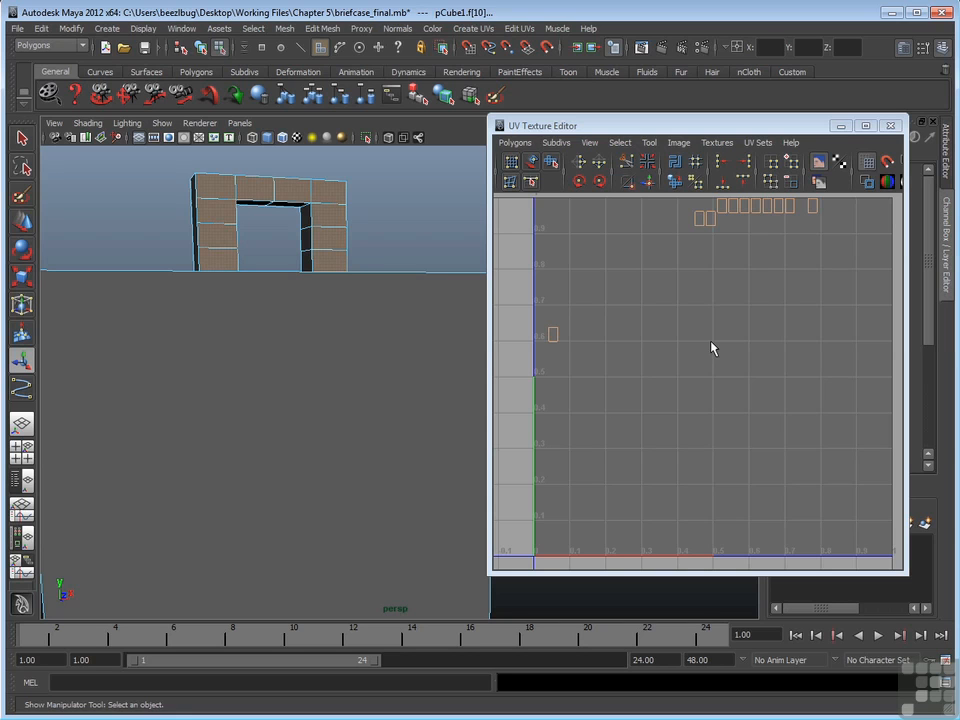
# - Dismiss the UV Polygons menu unused, orbit out and deselect the handle faces
pyautogui.click(514, 142)
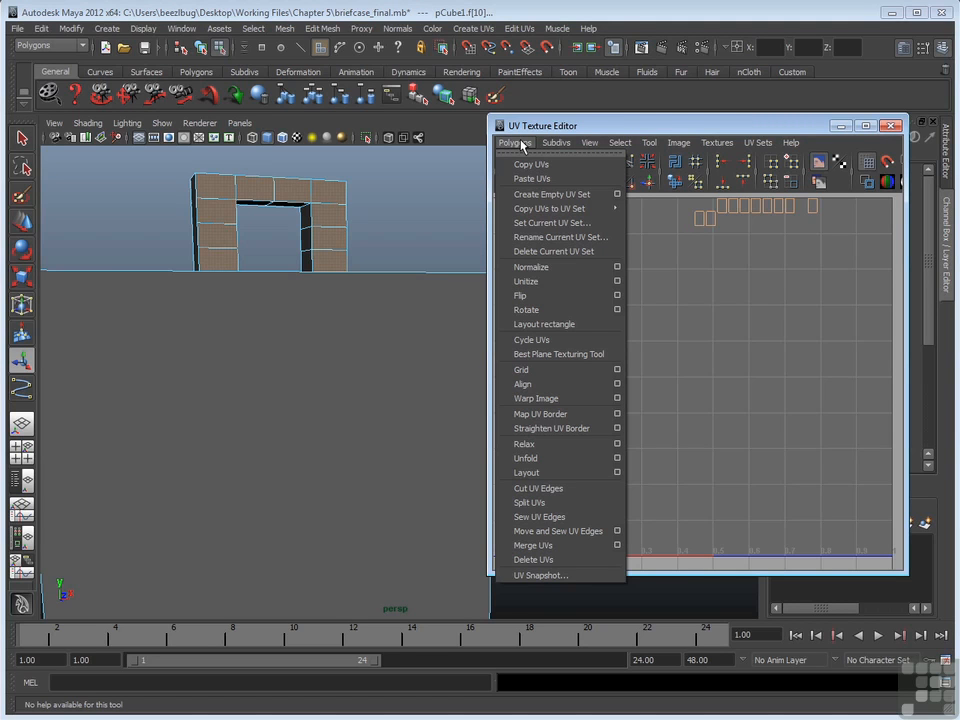
pyautogui.moveTo(446, 203)
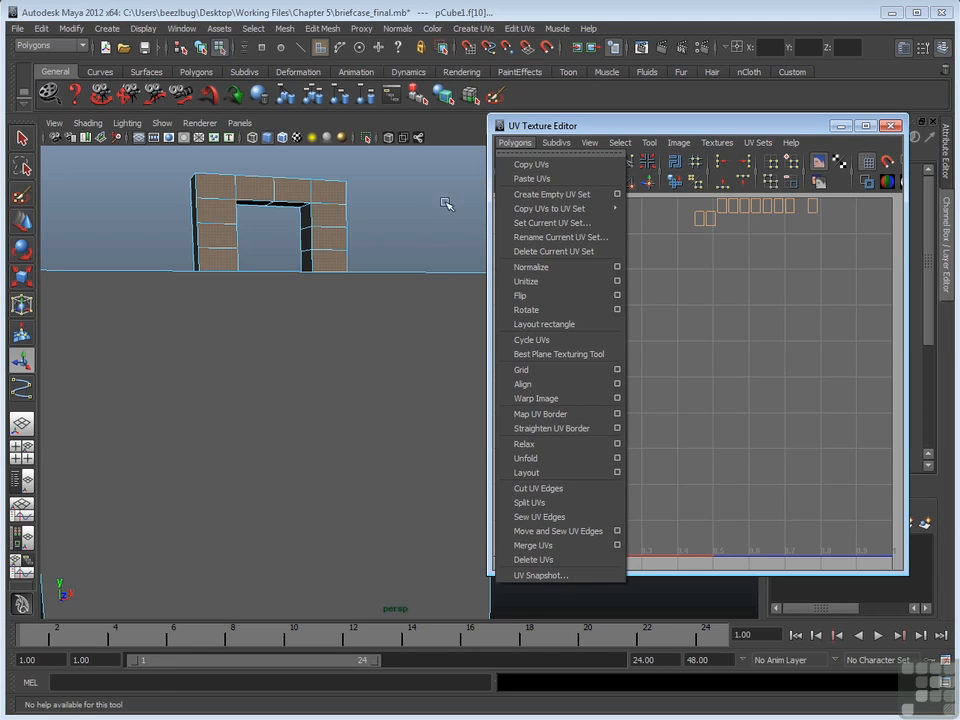
pyautogui.click(527, 472)
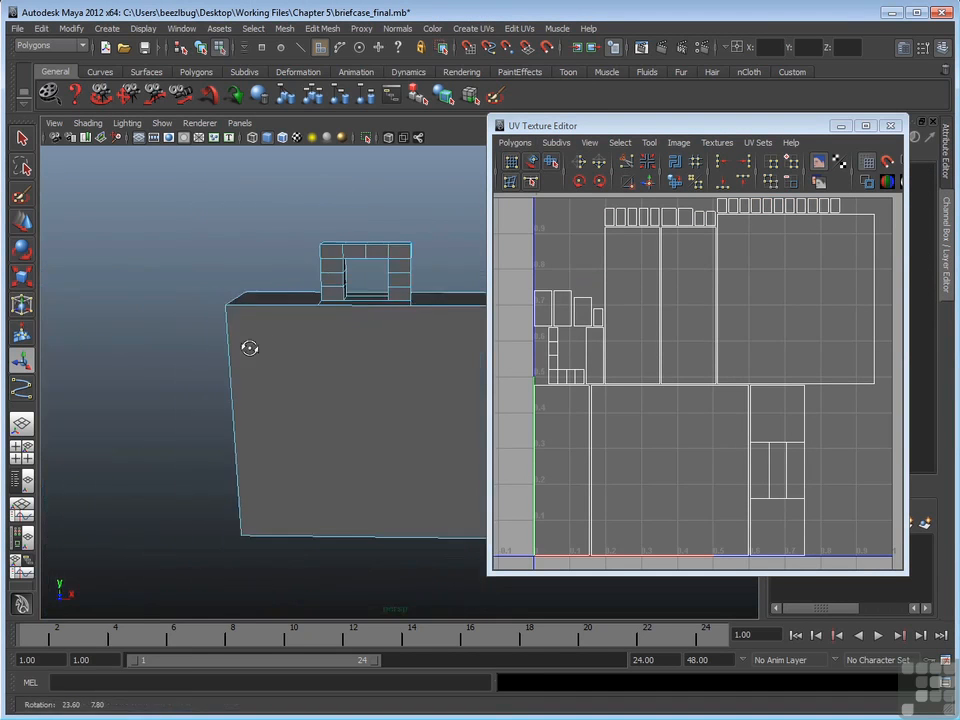
pyautogui.moveTo(250, 348); pyautogui.dragTo(258, 328)
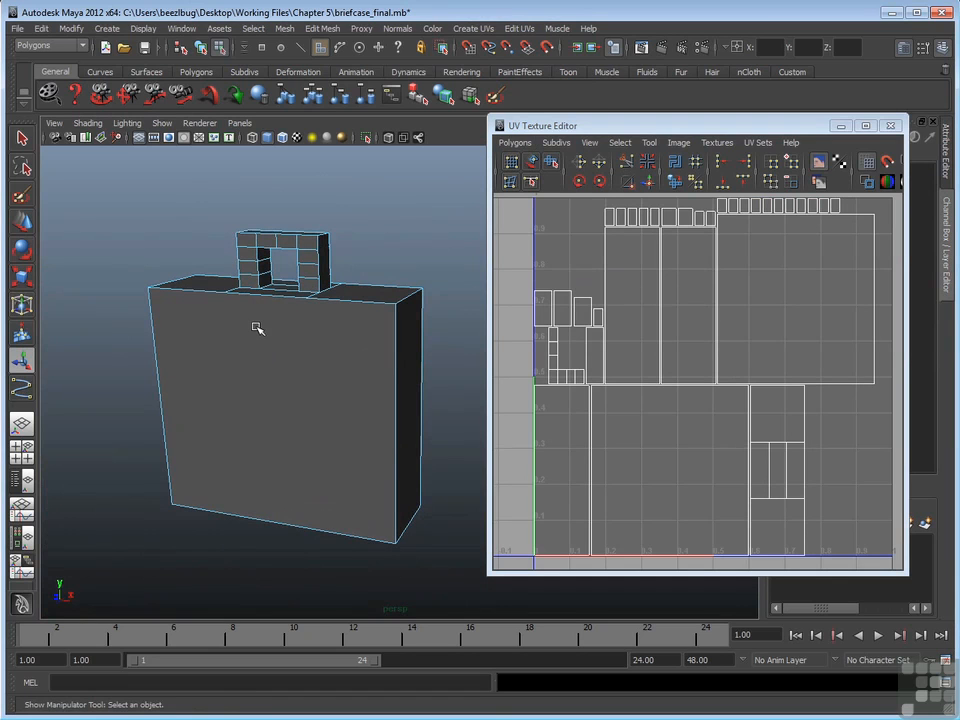
pyautogui.click(370, 310)
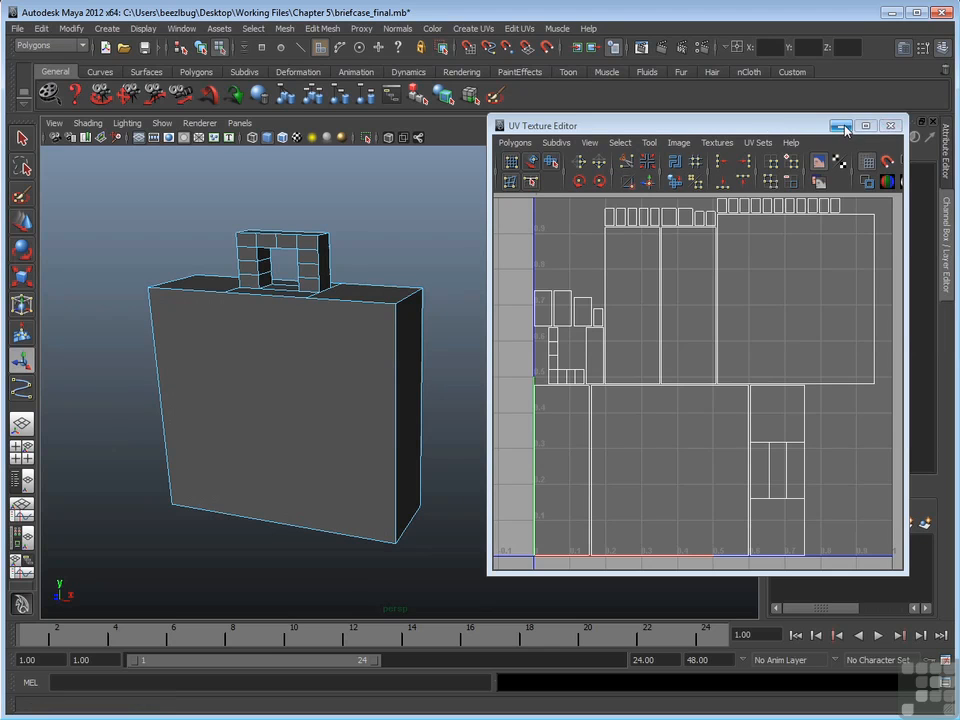
# - Minimize the UV editor and select polyAutoProj1 in the Channel Box INPUTS list
pyautogui.click(889, 125)
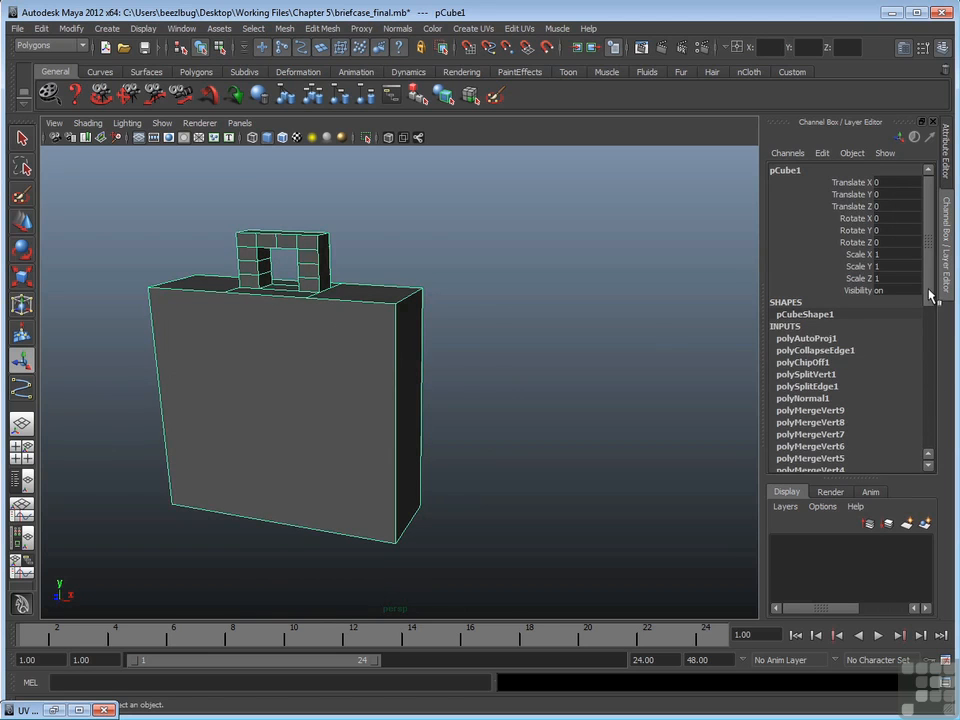
pyautogui.scroll(-3)
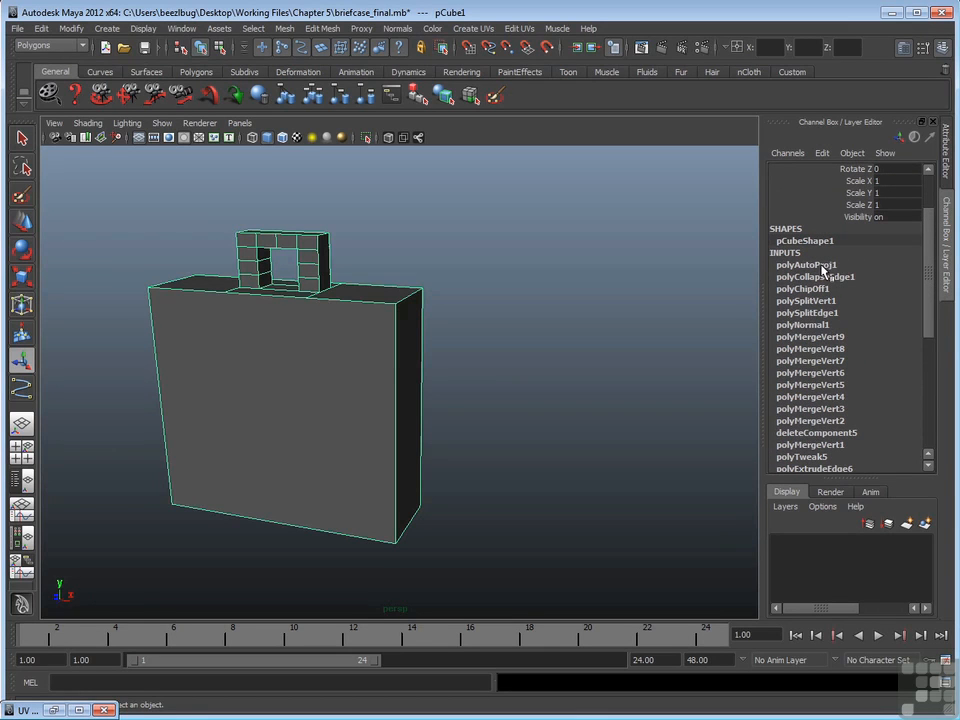
pyautogui.click(805, 264)
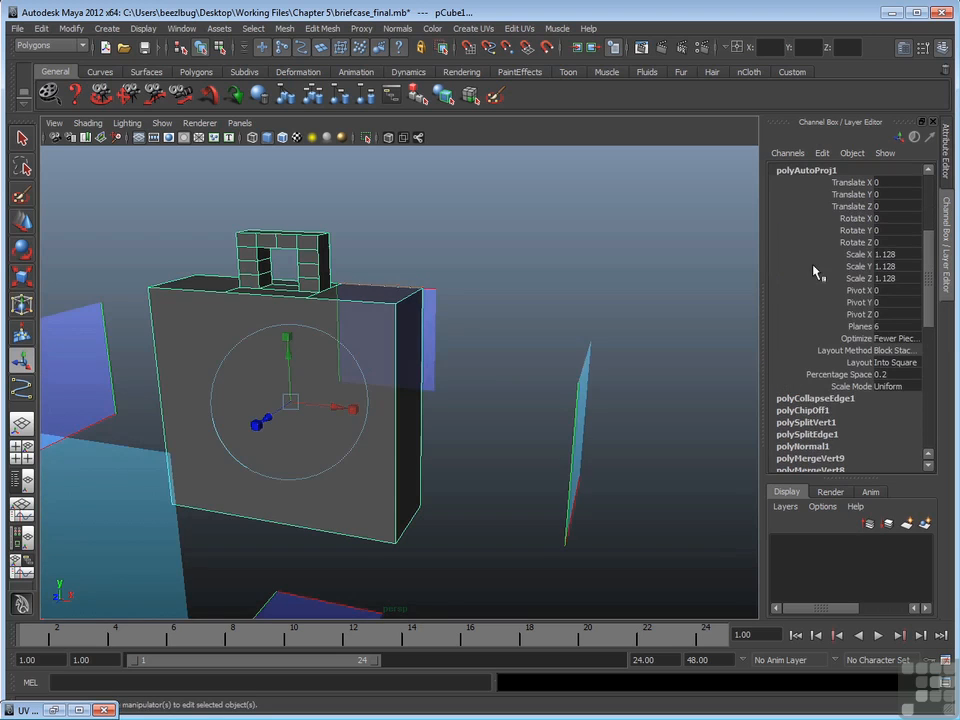
# - Zoom the viewport out to see the whole auto-projection manipulator around the briefcase
pyautogui.moveTo(400, 350); pyautogui.dragTo(310, 458)
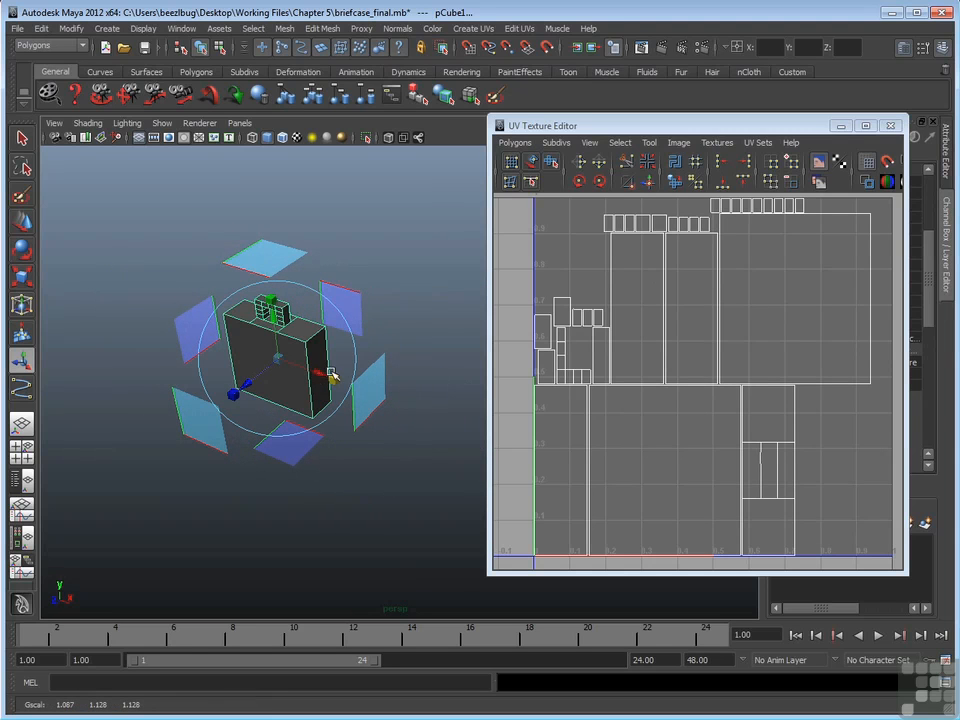
pyautogui.moveTo(597, 251)
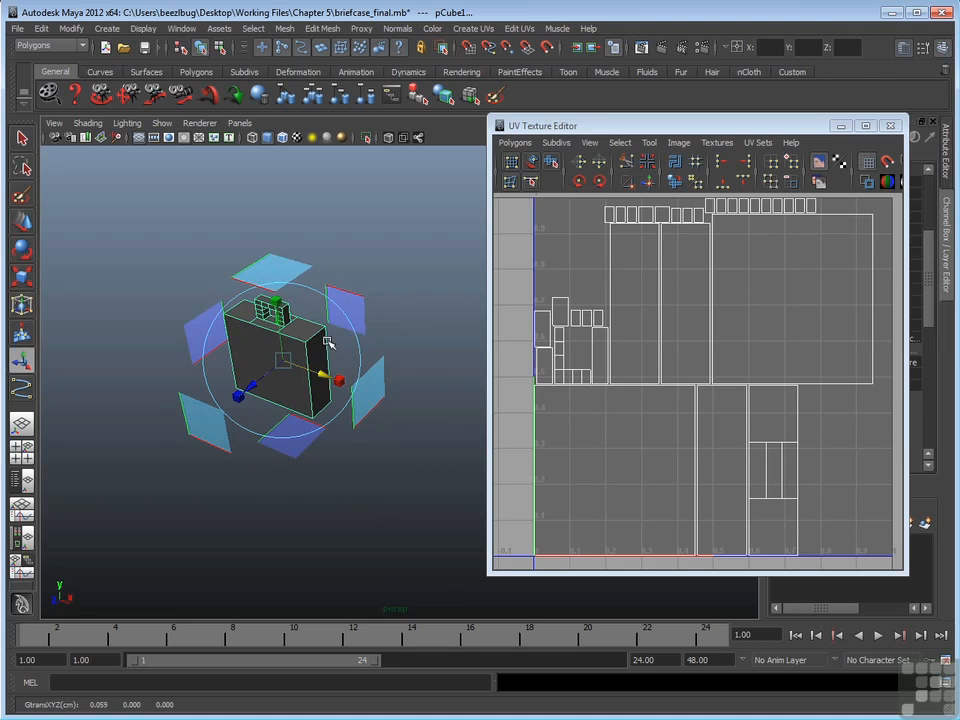
pyautogui.moveTo(340, 378)
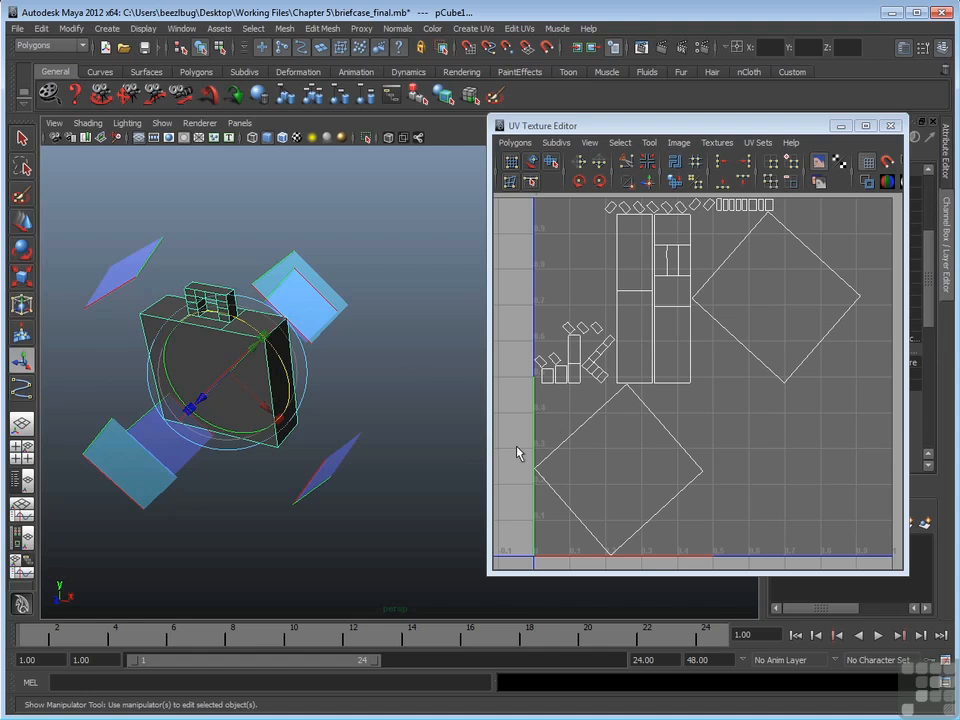
pyautogui.moveTo(337, 392)
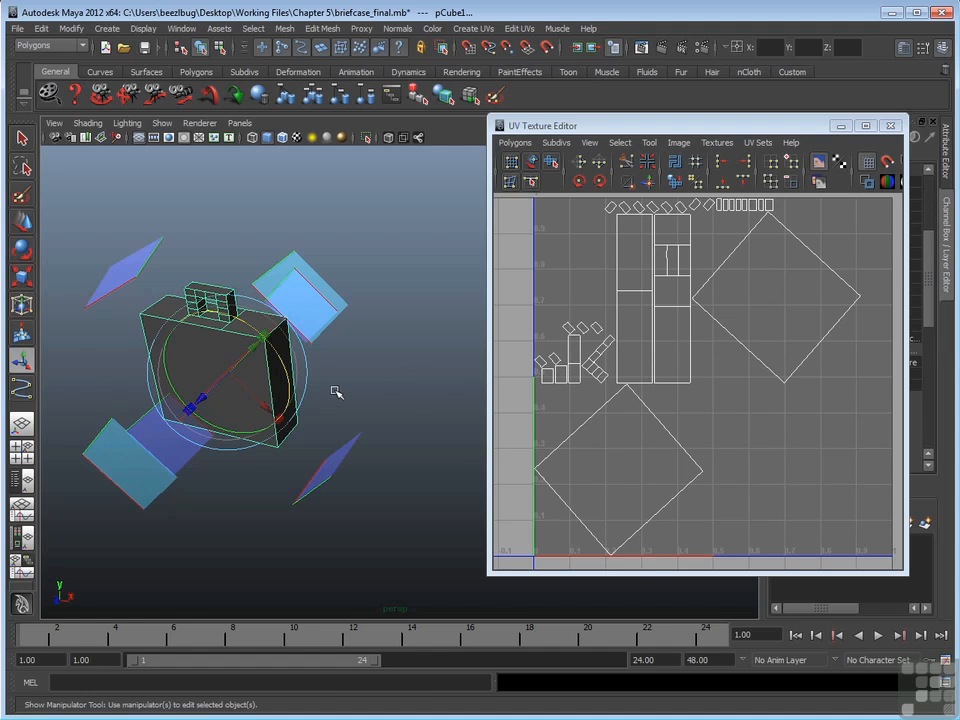
pyautogui.moveTo(312, 384)
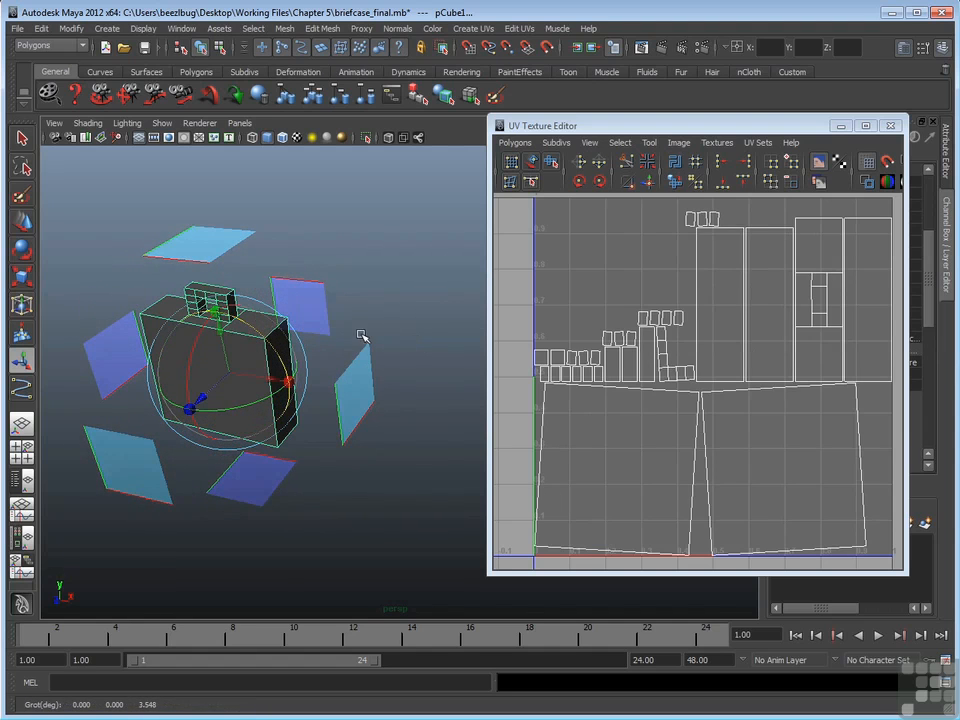
pyautogui.moveTo(369, 293)
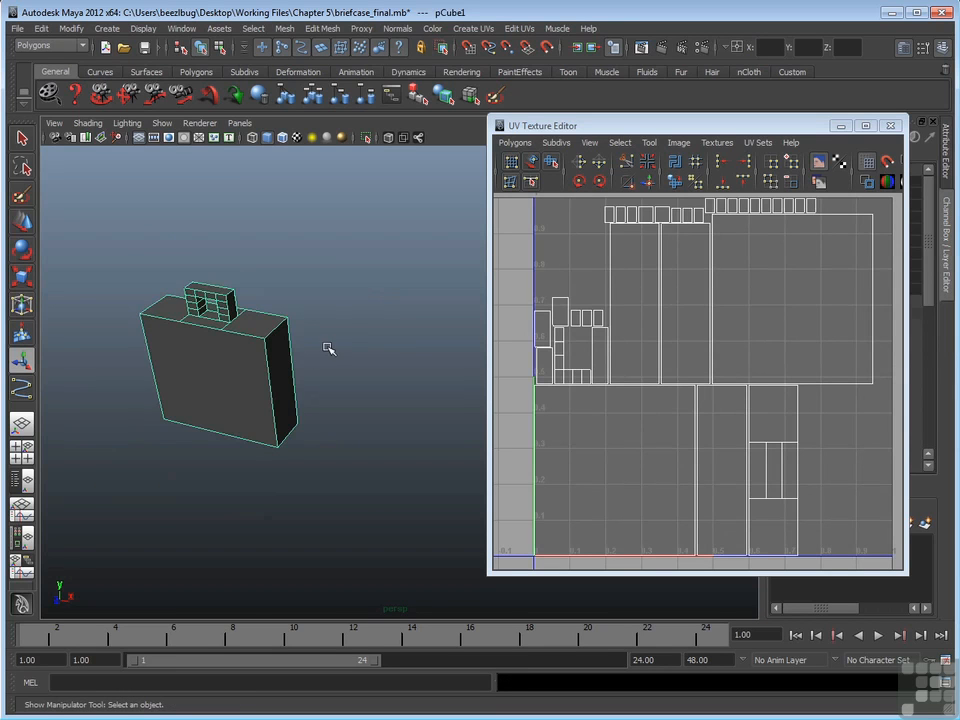
pyautogui.moveTo(330, 349); pyautogui.dragTo(255, 423)
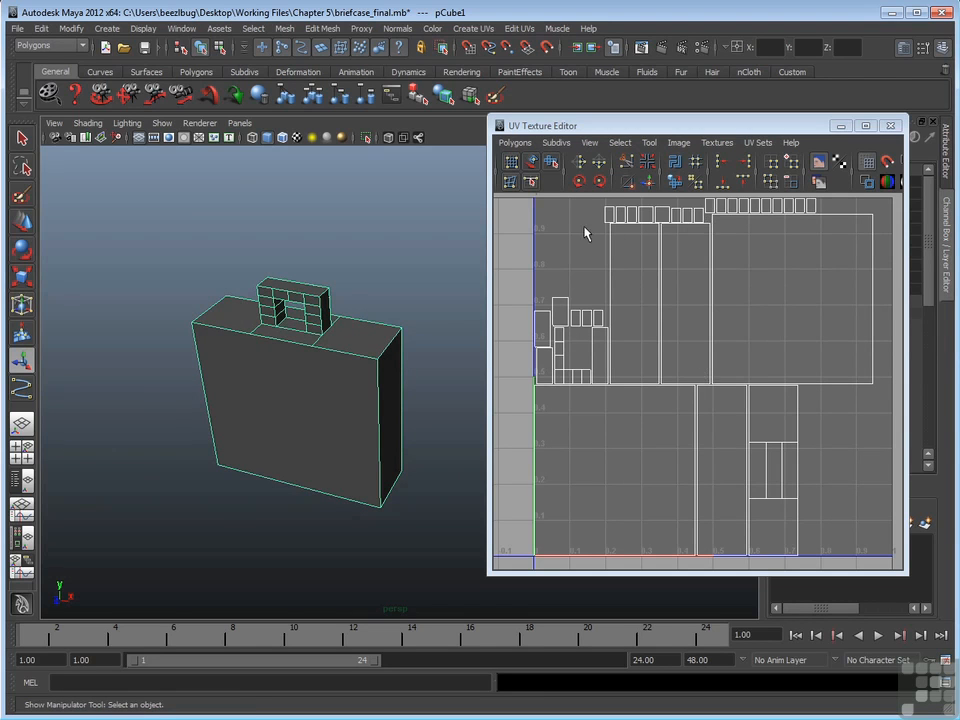
pyautogui.moveTo(795, 215)
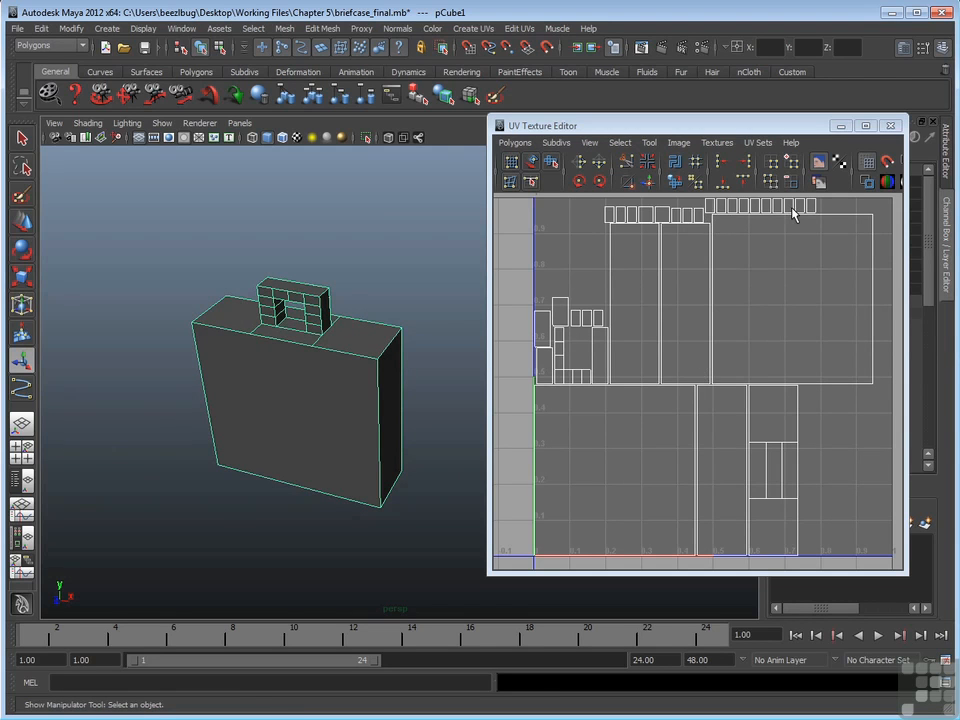
pyautogui.moveTo(604, 339)
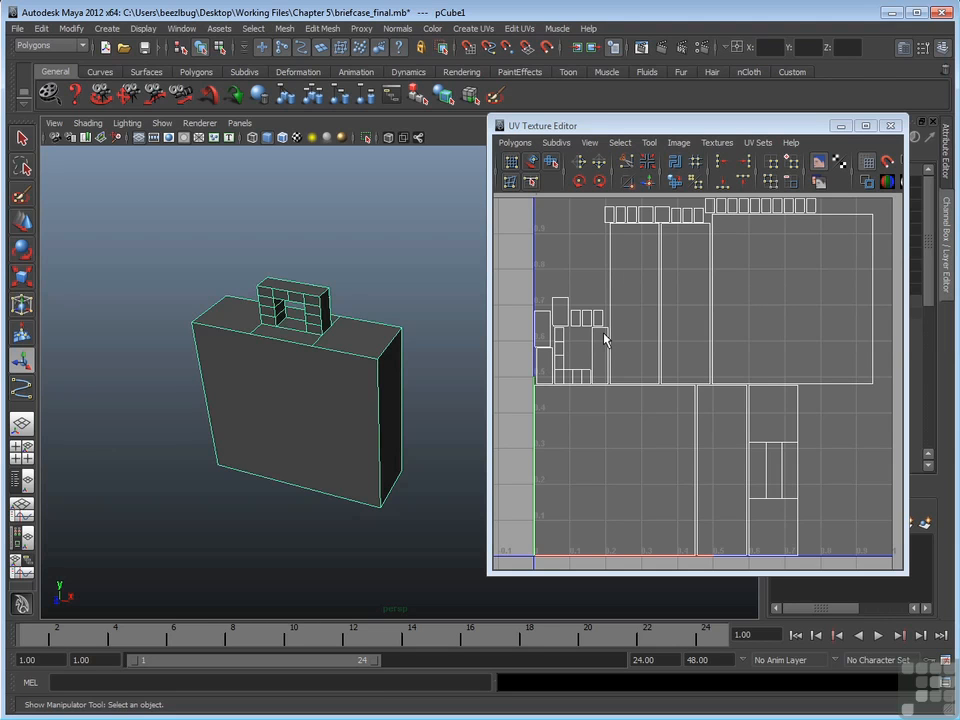
pyautogui.moveTo(612, 268)
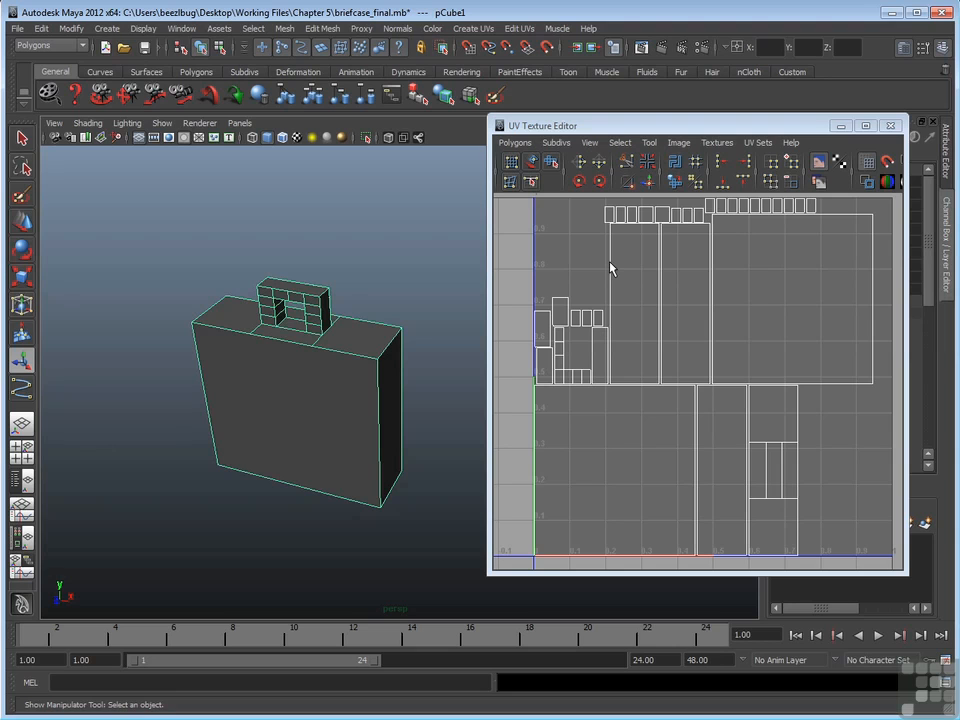